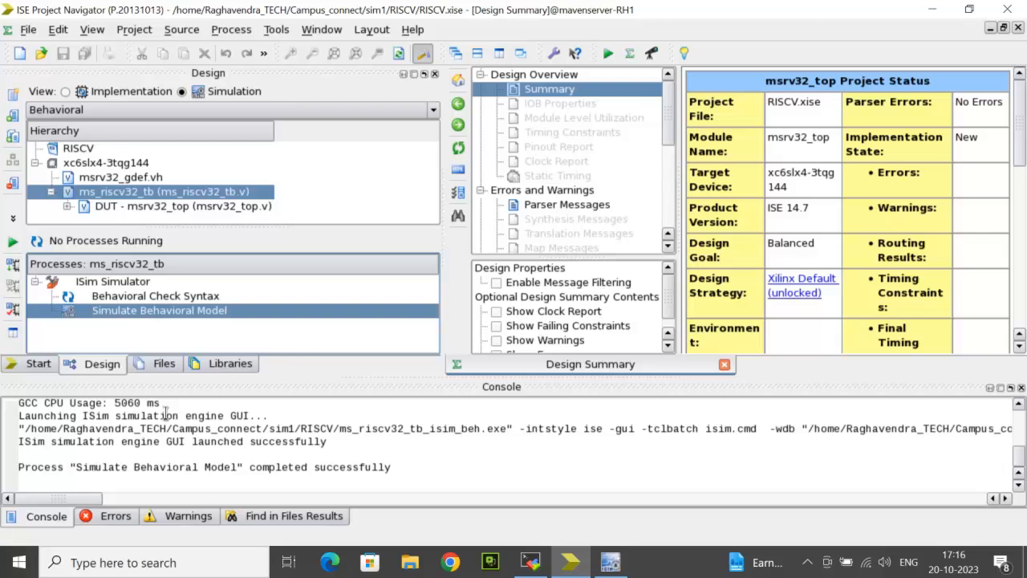
{"action": "mouse_move", "coordinate": [141, 312]}
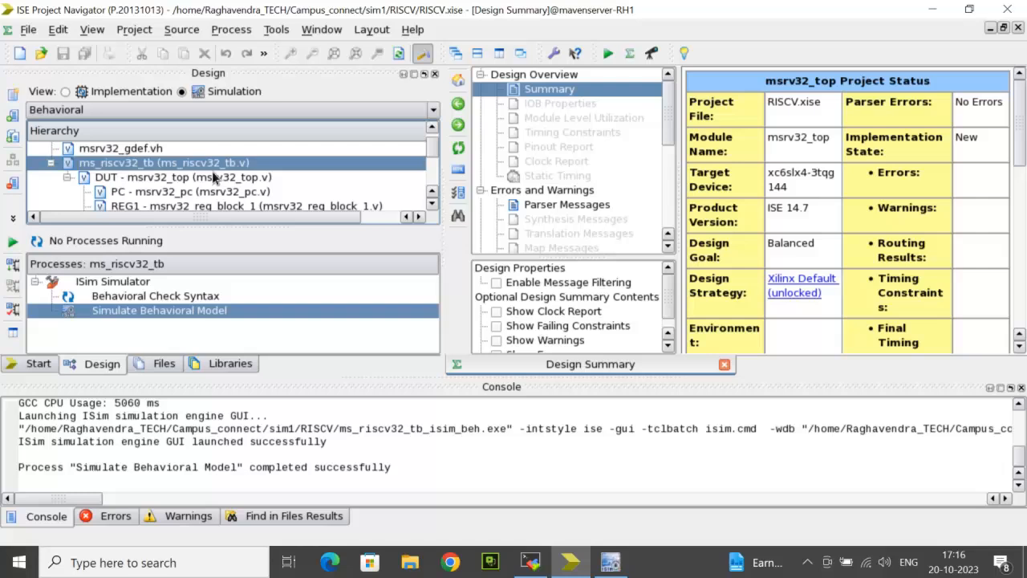
Select the msrv32_top processor module under the testbench to reveal its submodules and processes
{"action": "left_click", "coordinate": [185, 177]}
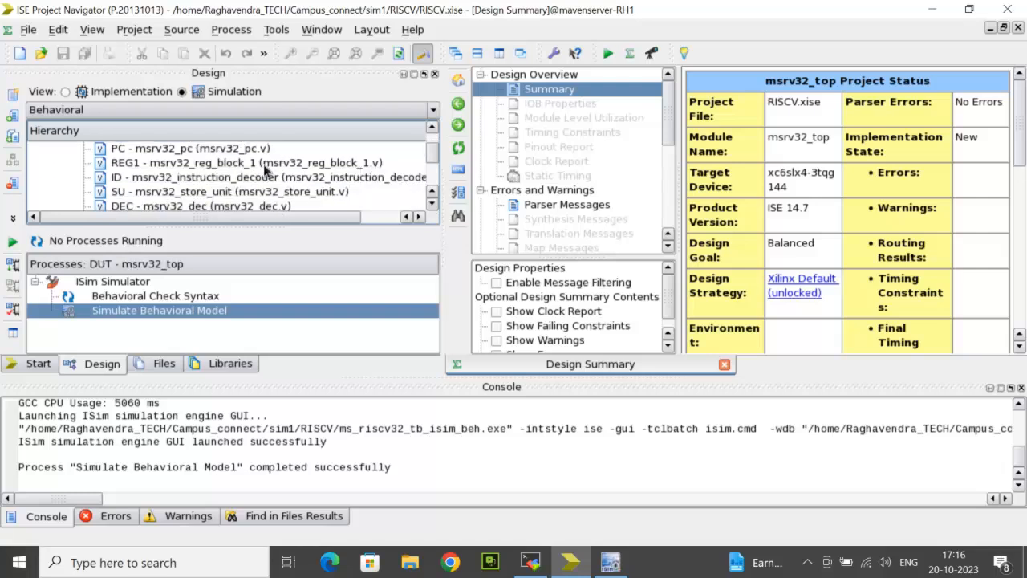
{"action": "mouse_move", "coordinate": [244, 206]}
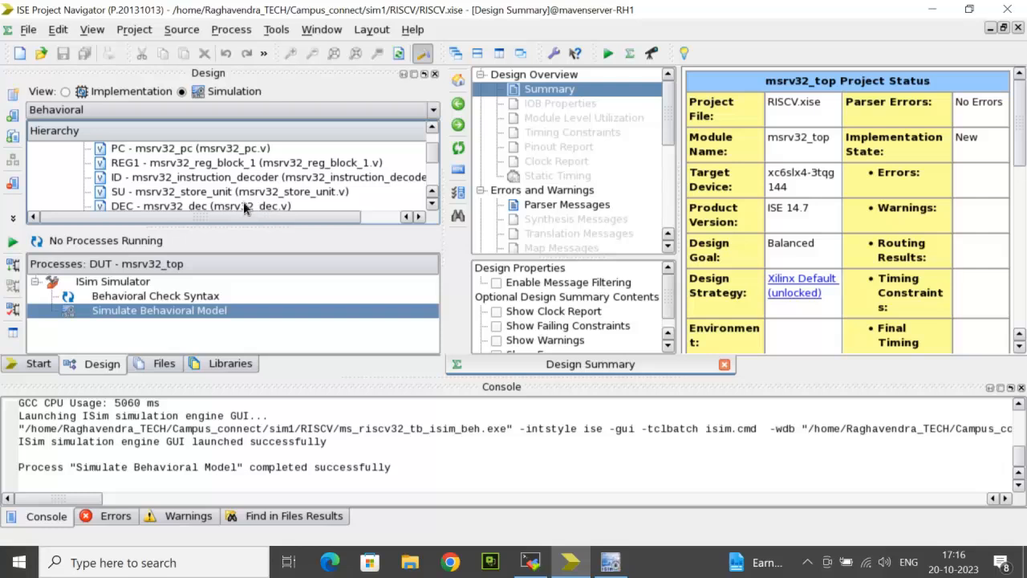
{"action": "mouse_move", "coordinate": [205, 322]}
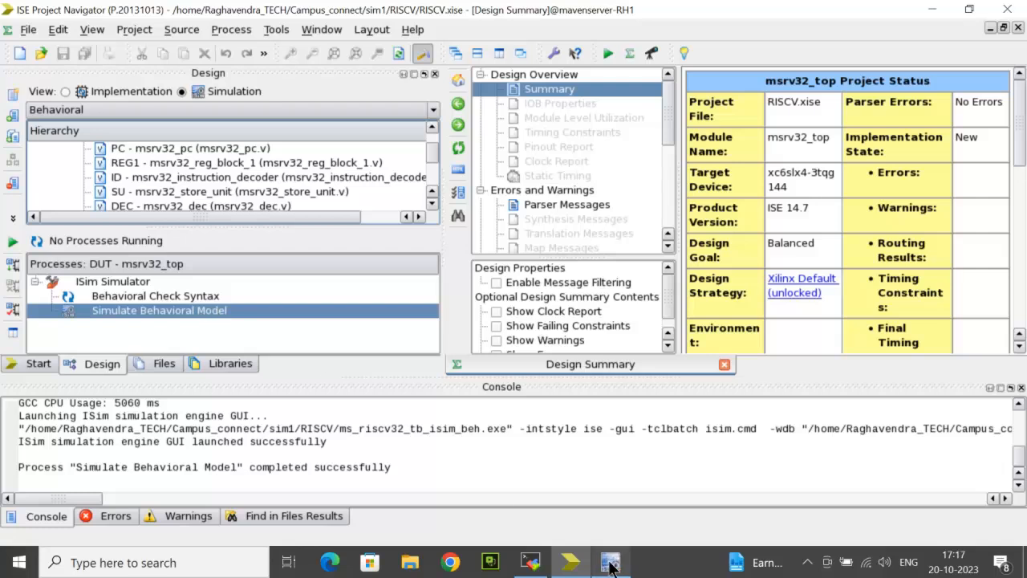
Bring ISim forward and scroll the console through the R-type, I-type and store-type testcase results
{"action": "left_click", "coordinate": [609, 562]}
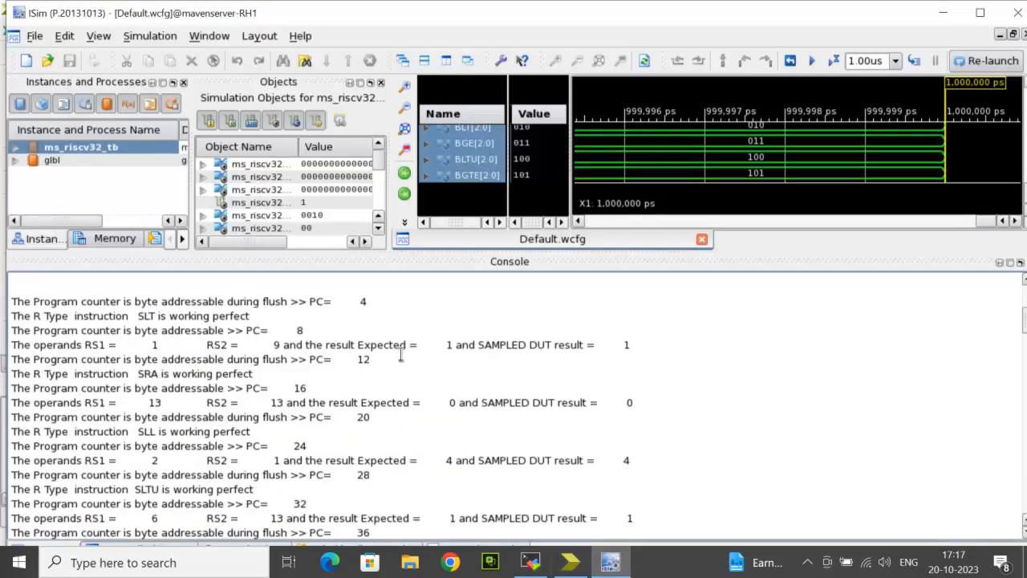
{"action": "scroll", "scroll_direction": "up", "scroll_amount": 3}
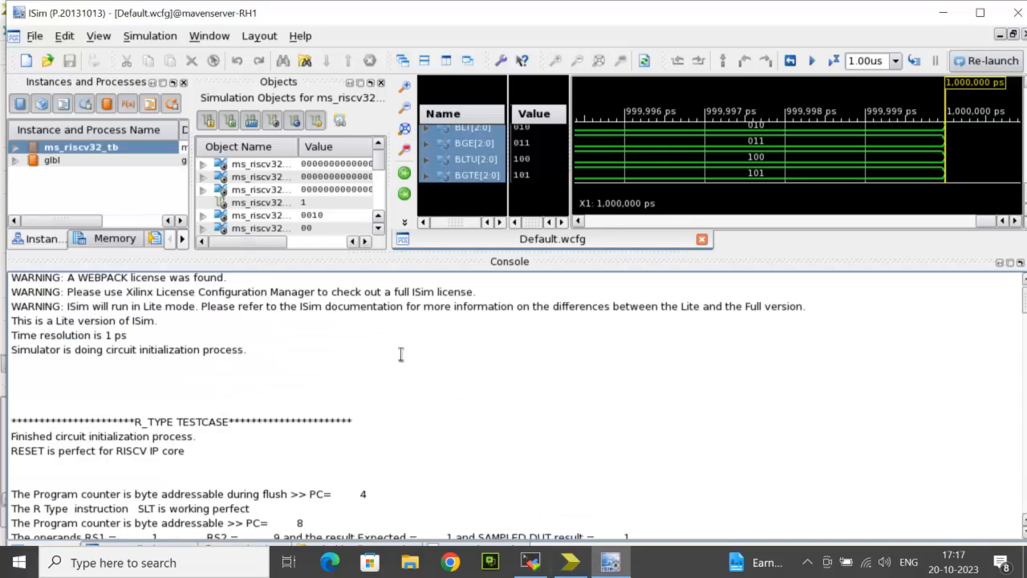
{"action": "mouse_move", "coordinate": [494, 334]}
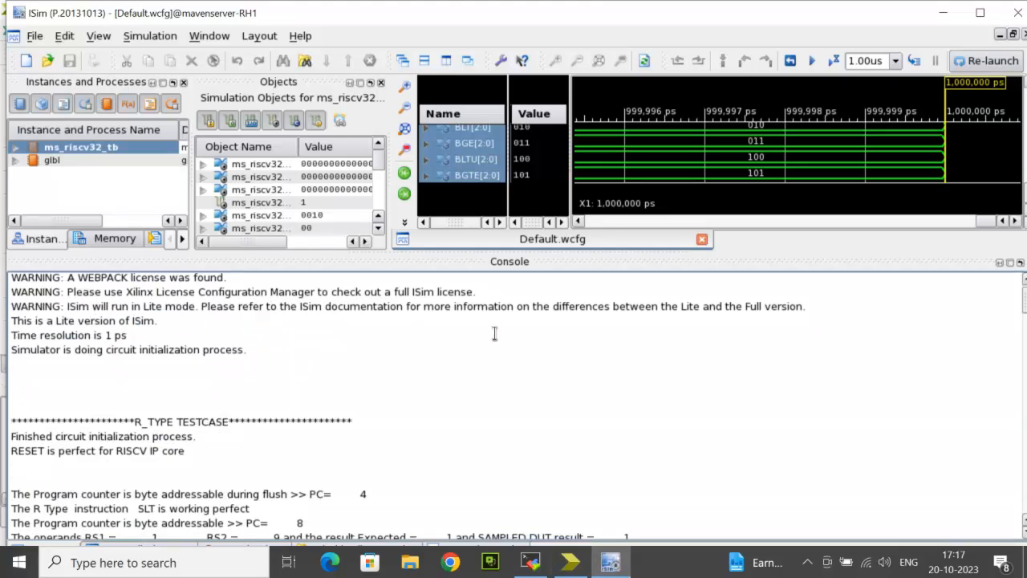
{"action": "mouse_move", "coordinate": [80, 459]}
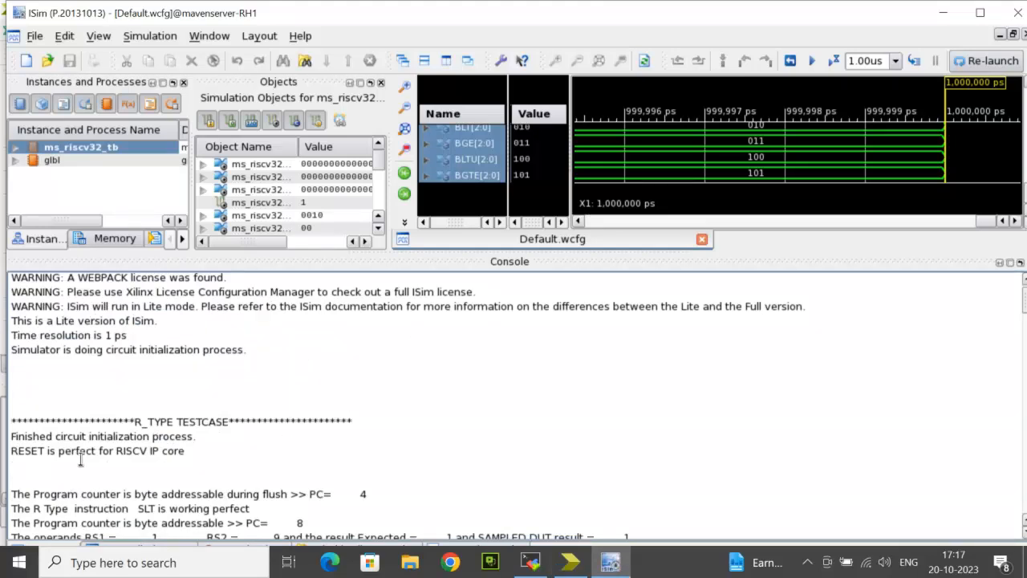
{"action": "scroll", "scroll_direction": "down", "scroll_amount": 3}
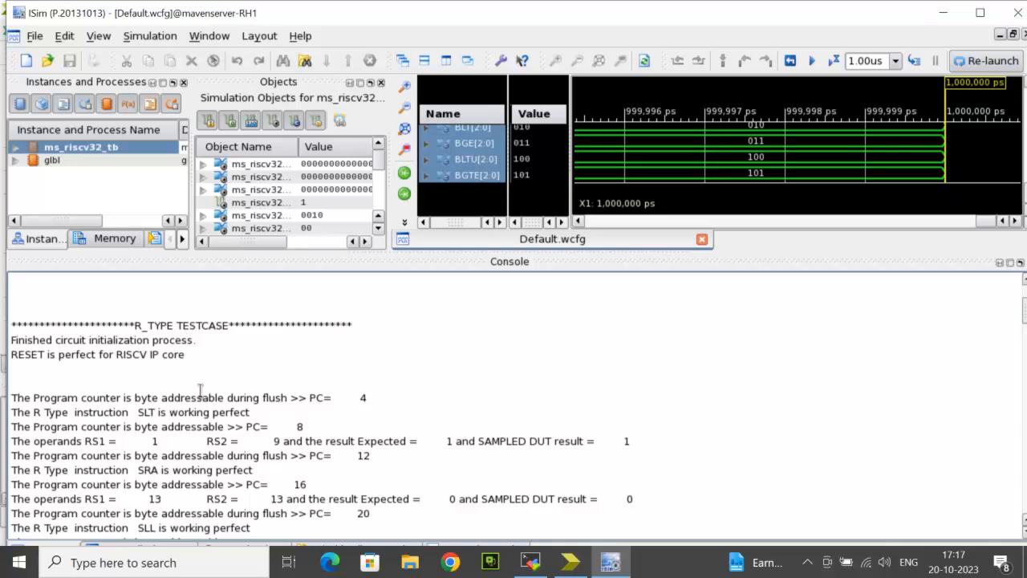
{"action": "scroll", "scroll_direction": "down", "scroll_amount": 3}
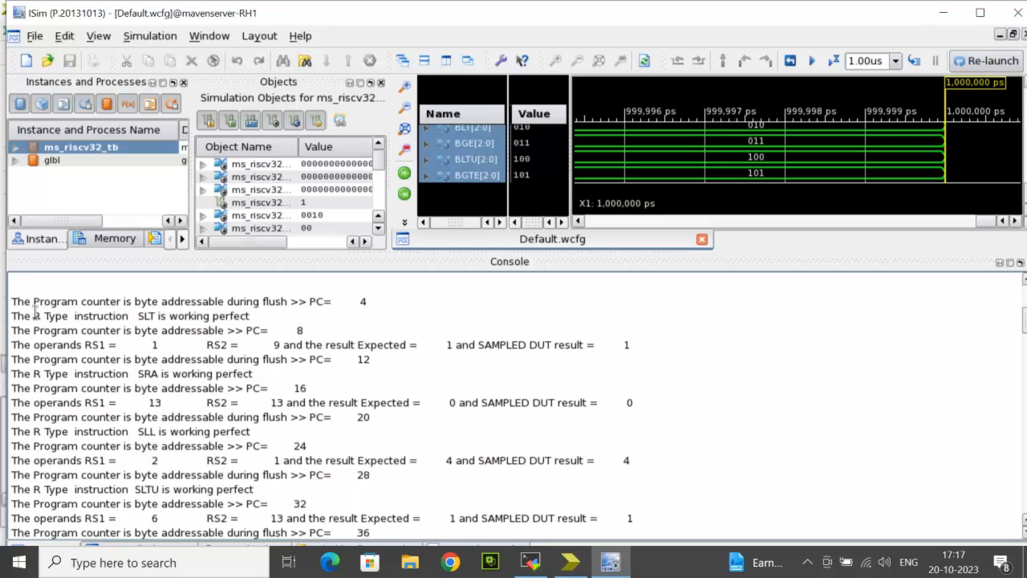
{"action": "mouse_move", "coordinate": [280, 297]}
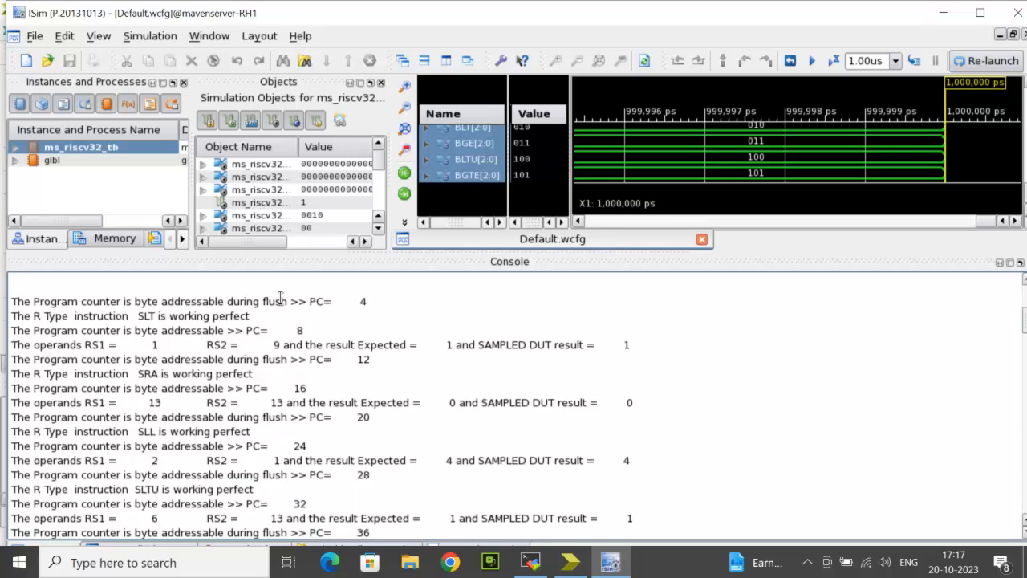
{"action": "mouse_move", "coordinate": [82, 324]}
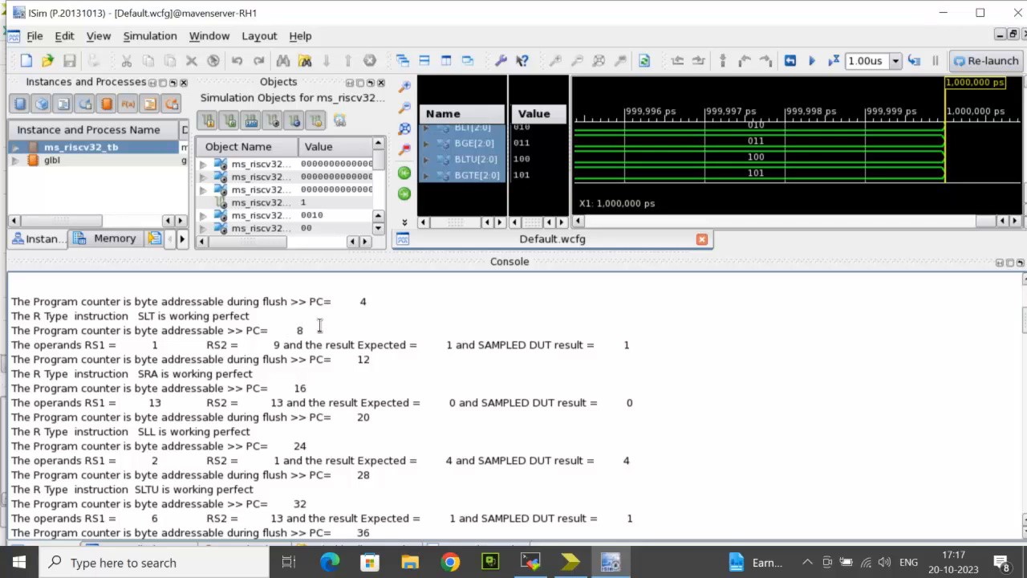
{"action": "scroll", "scroll_direction": "down", "scroll_amount": 3}
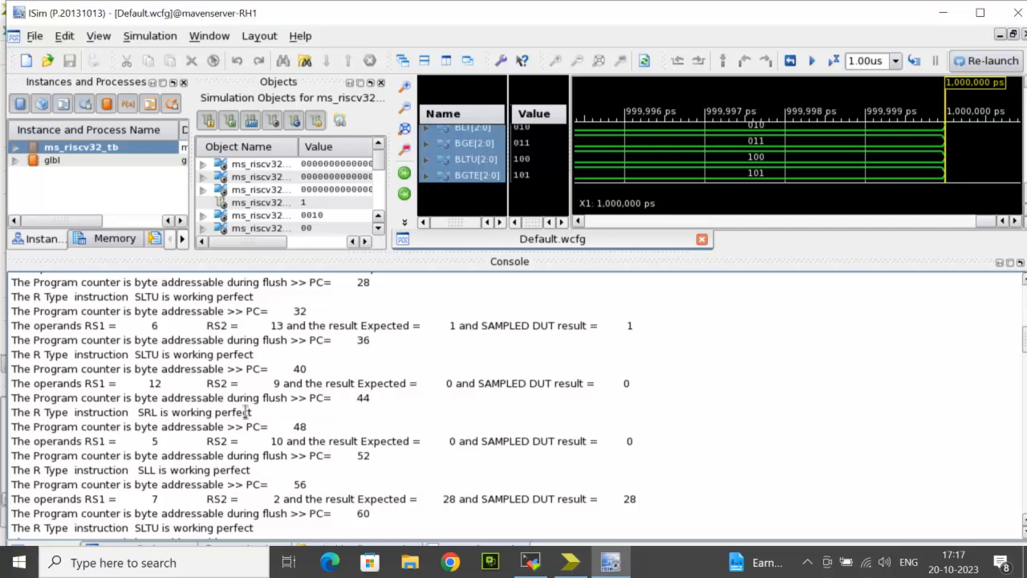
{"action": "scroll", "scroll_direction": "down", "scroll_amount": 3}
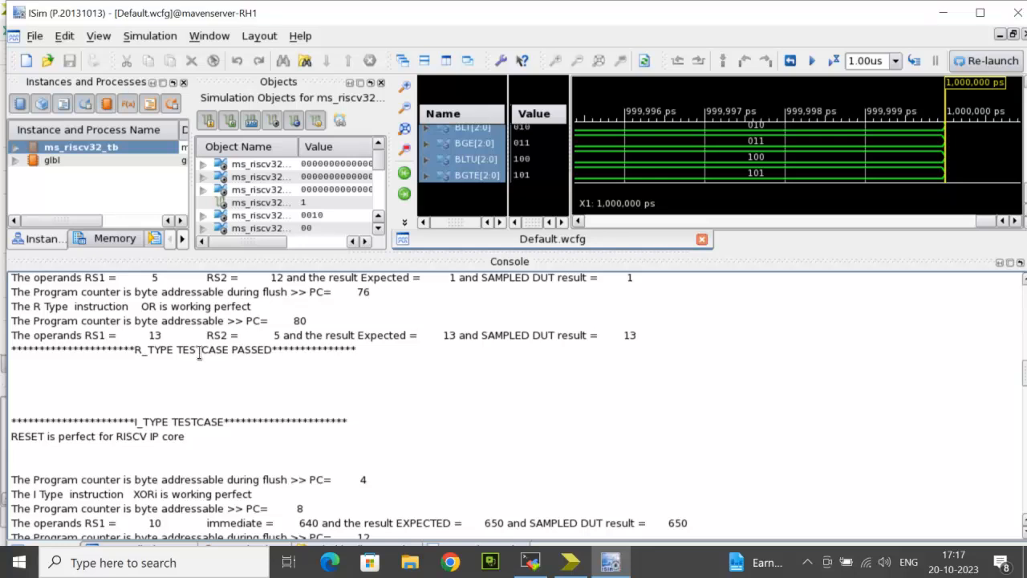
{"action": "scroll", "scroll_direction": "down", "scroll_amount": 3}
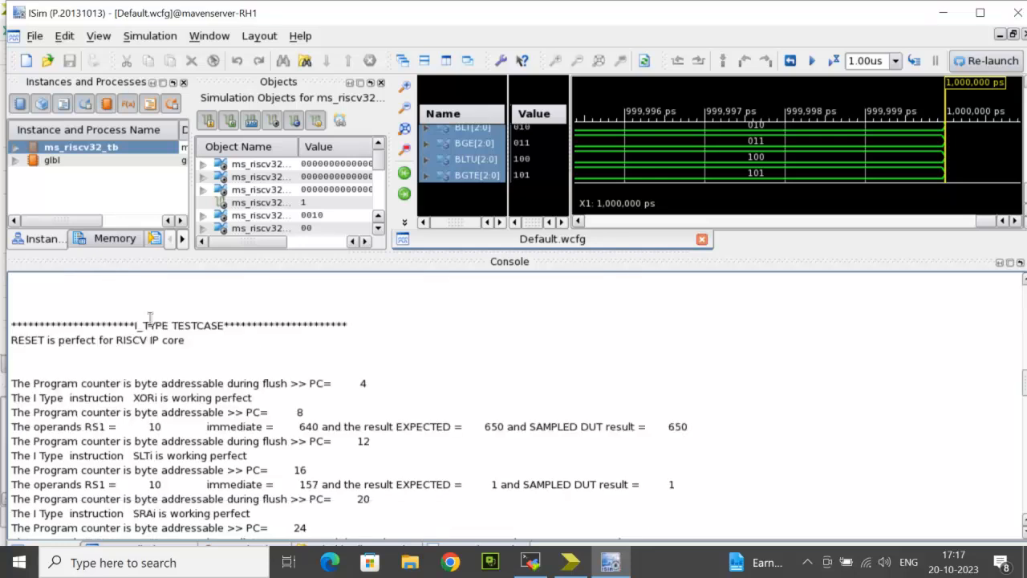
{"action": "mouse_move", "coordinate": [219, 345]}
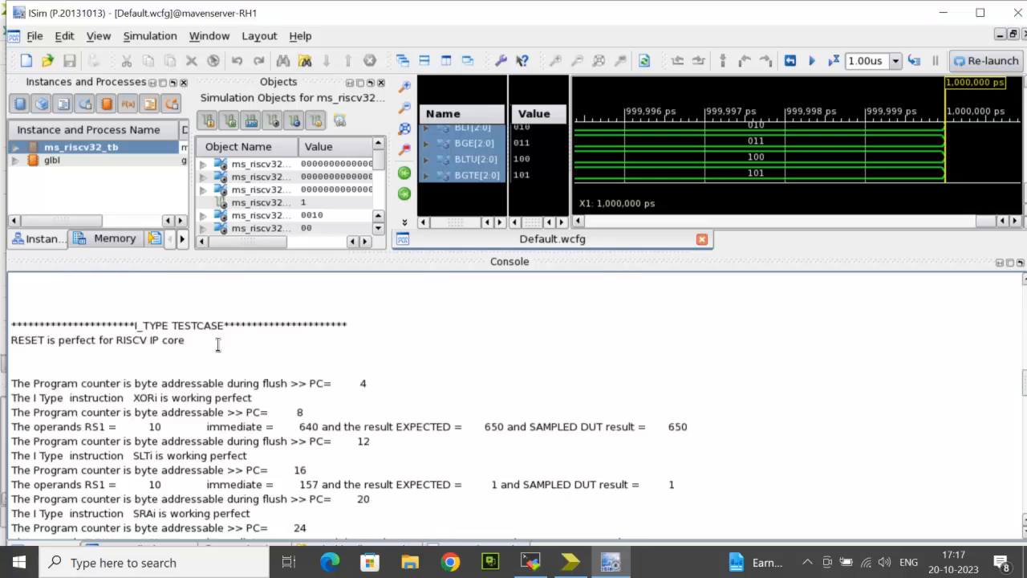
{"action": "scroll", "scroll_direction": "down", "scroll_amount": 3}
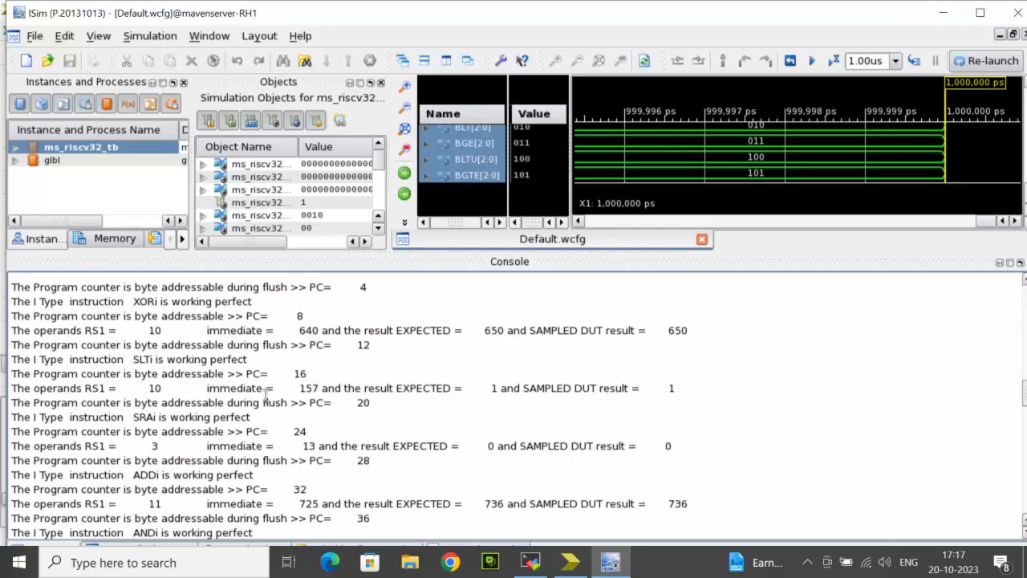
{"action": "mouse_move", "coordinate": [183, 366]}
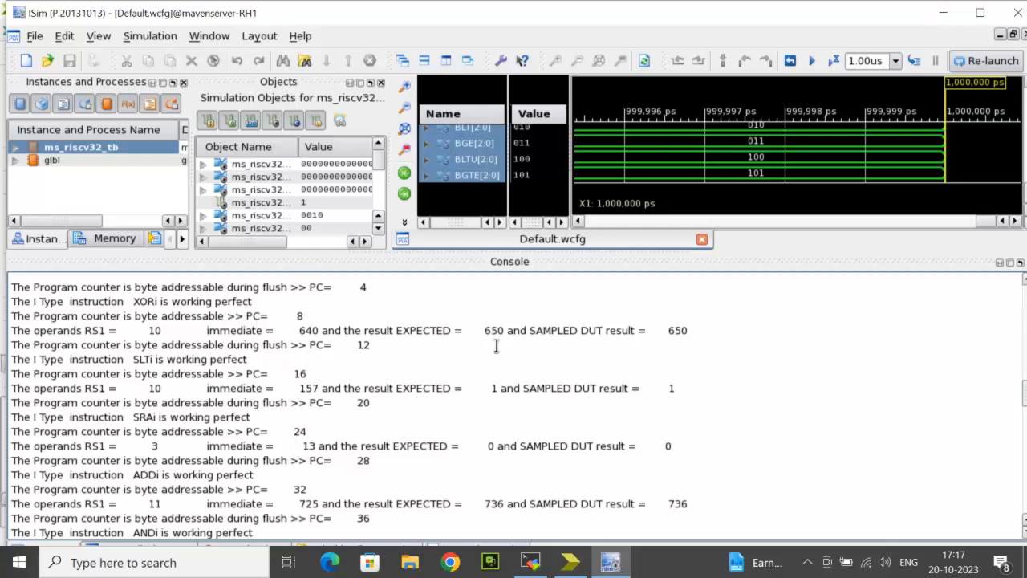
{"action": "mouse_move", "coordinate": [490, 357]}
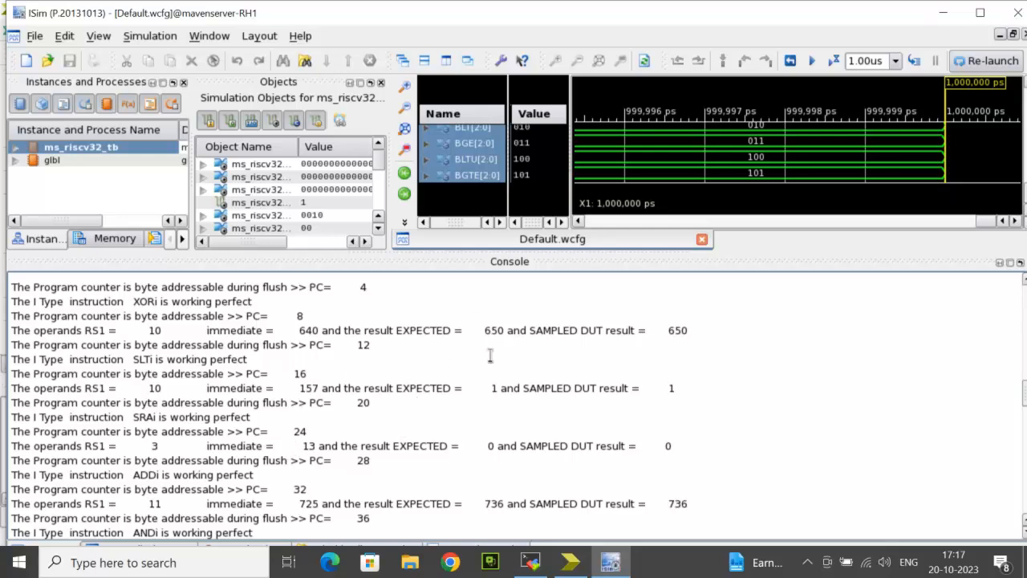
{"action": "scroll", "scroll_direction": "down", "scroll_amount": 3}
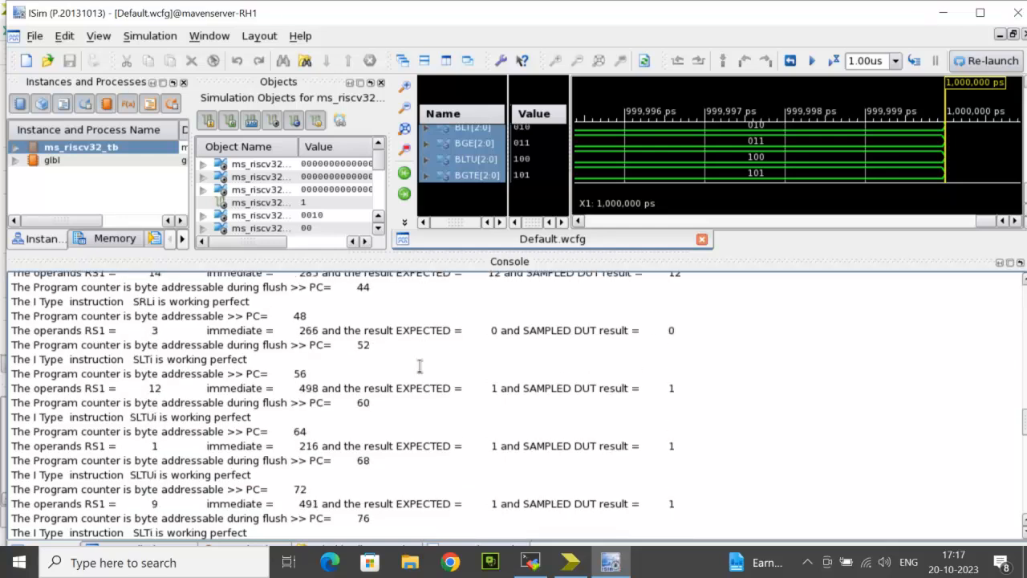
{"action": "scroll", "scroll_direction": "down", "scroll_amount": 3}
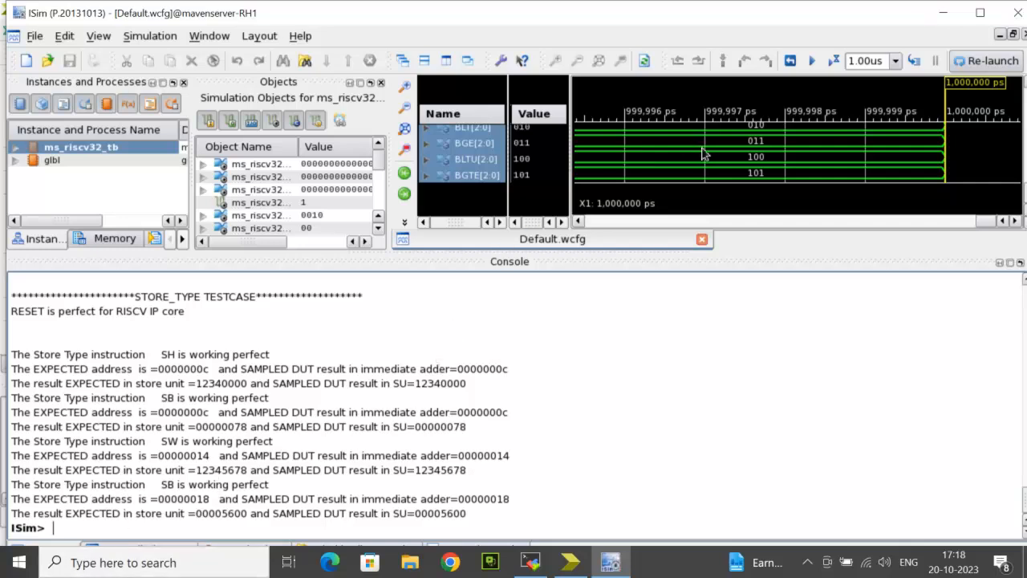
{"action": "mouse_move", "coordinate": [876, 80]}
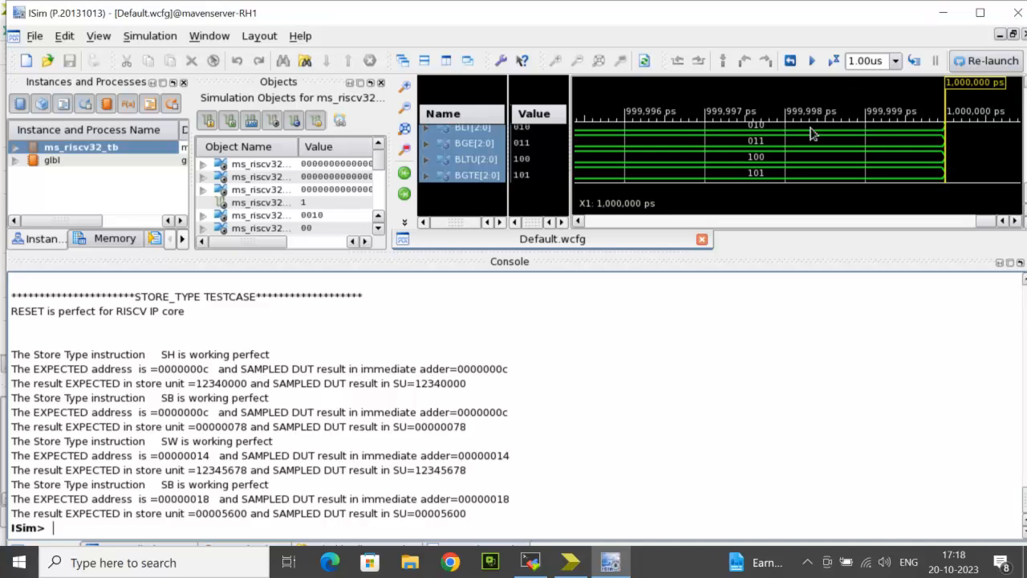
{"action": "mouse_move", "coordinate": [790, 61]}
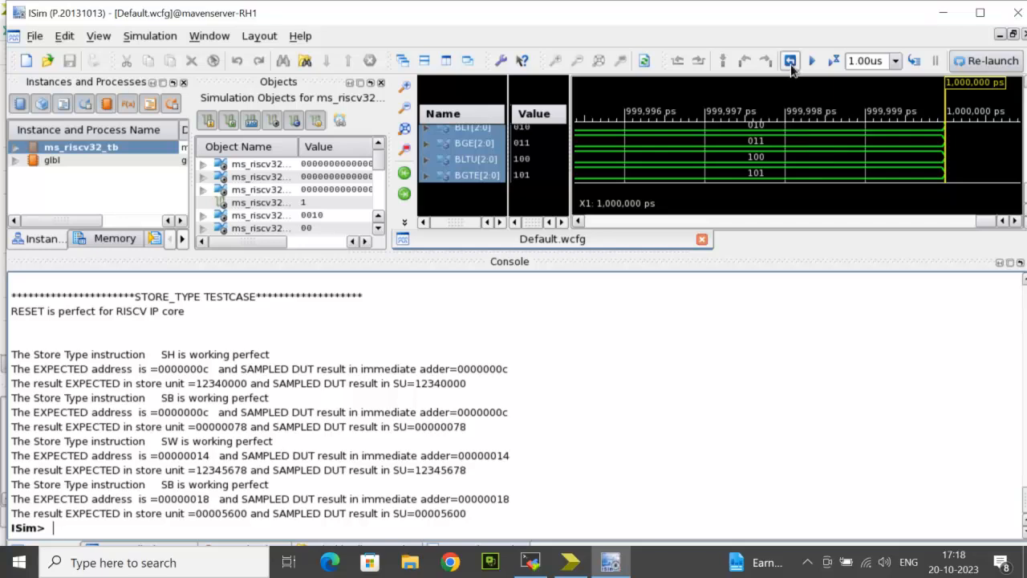
{"action": "left_click", "coordinate": [789, 61]}
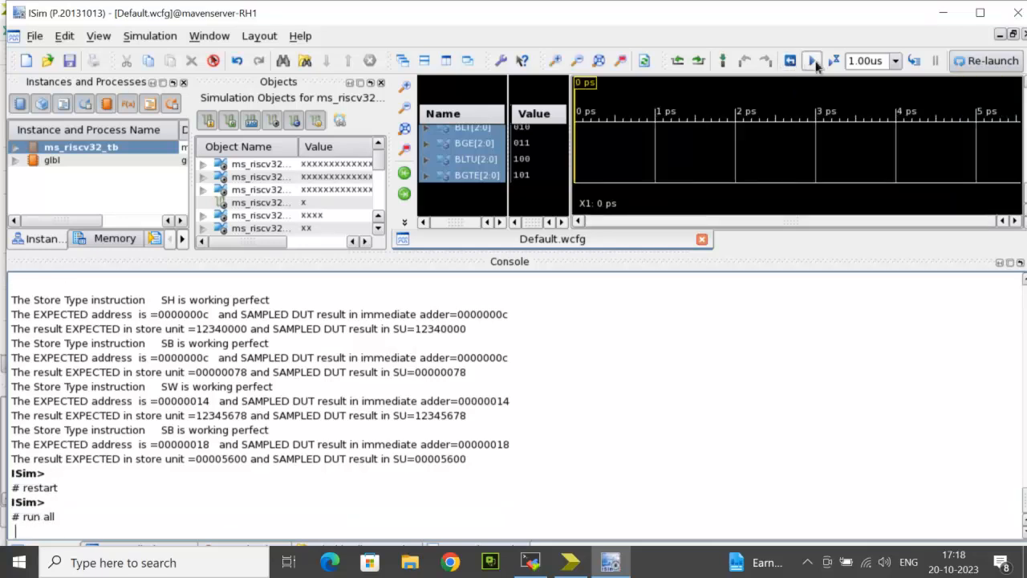
{"action": "left_click", "coordinate": [812, 61]}
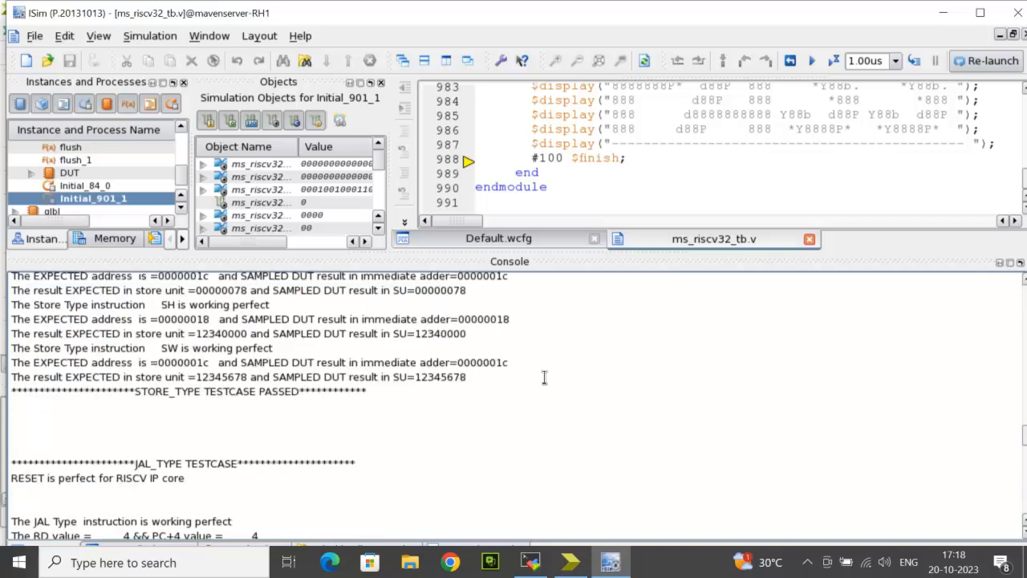
{"action": "scroll", "scroll_direction": "down", "scroll_amount": 3}
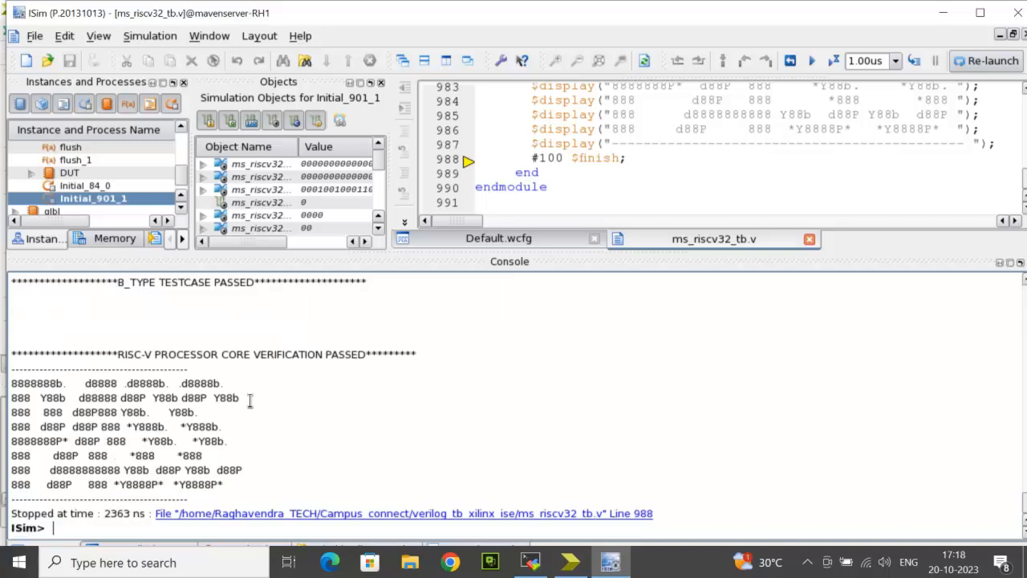
{"action": "mouse_move", "coordinate": [202, 363]}
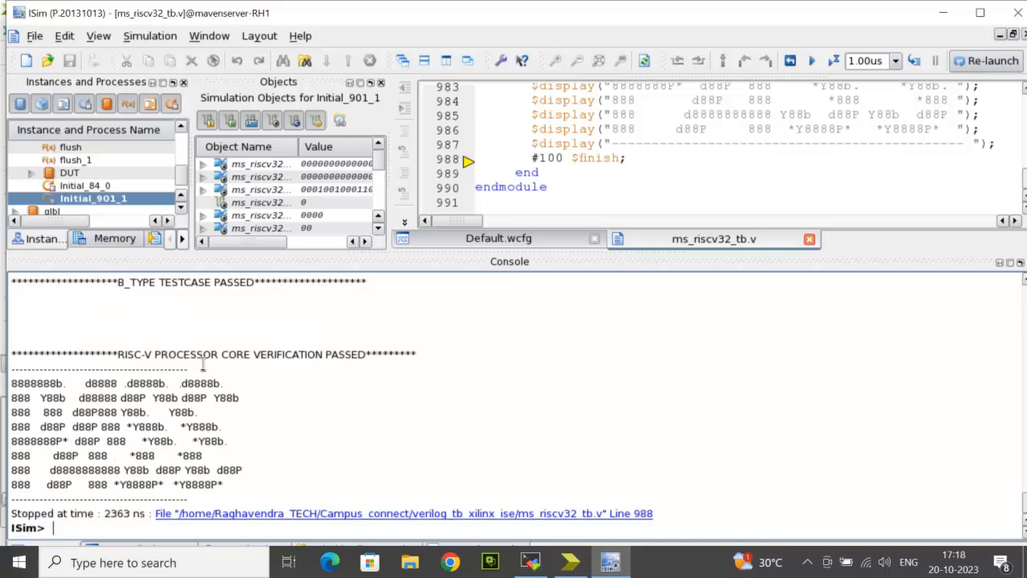
{"action": "mouse_move", "coordinate": [106, 393]}
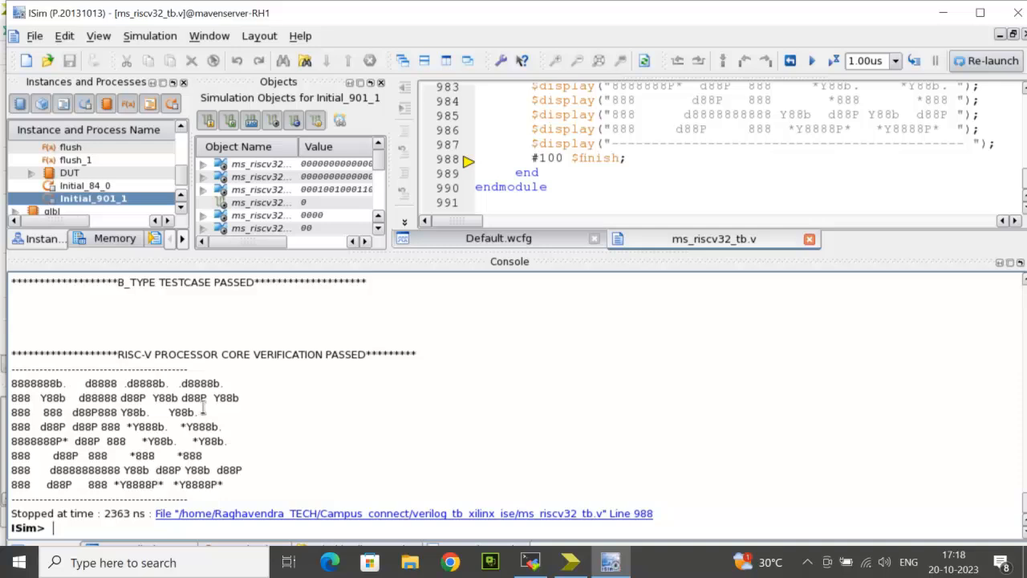
{"action": "mouse_move", "coordinate": [257, 412]}
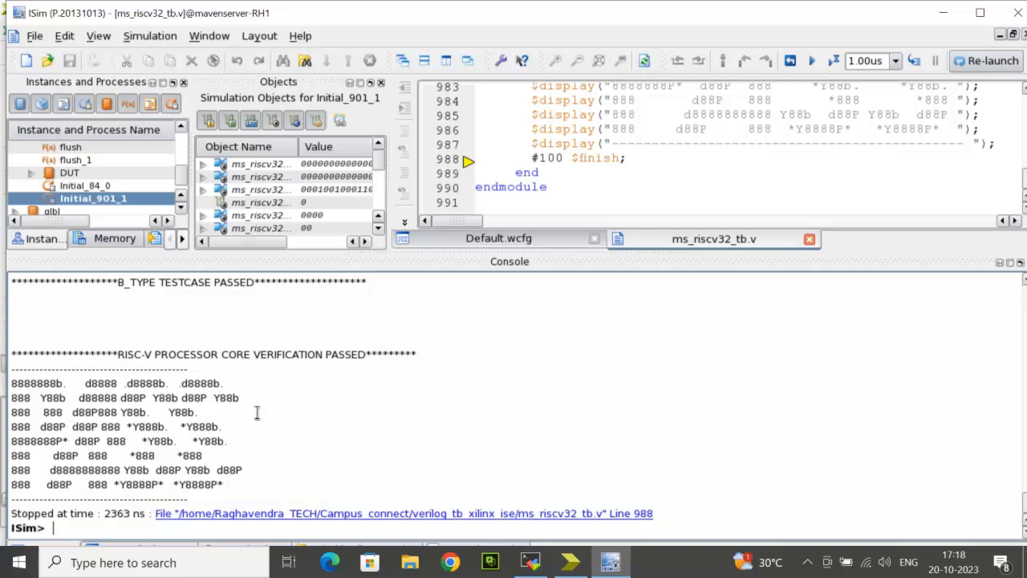
{"action": "mouse_move", "coordinate": [336, 368]}
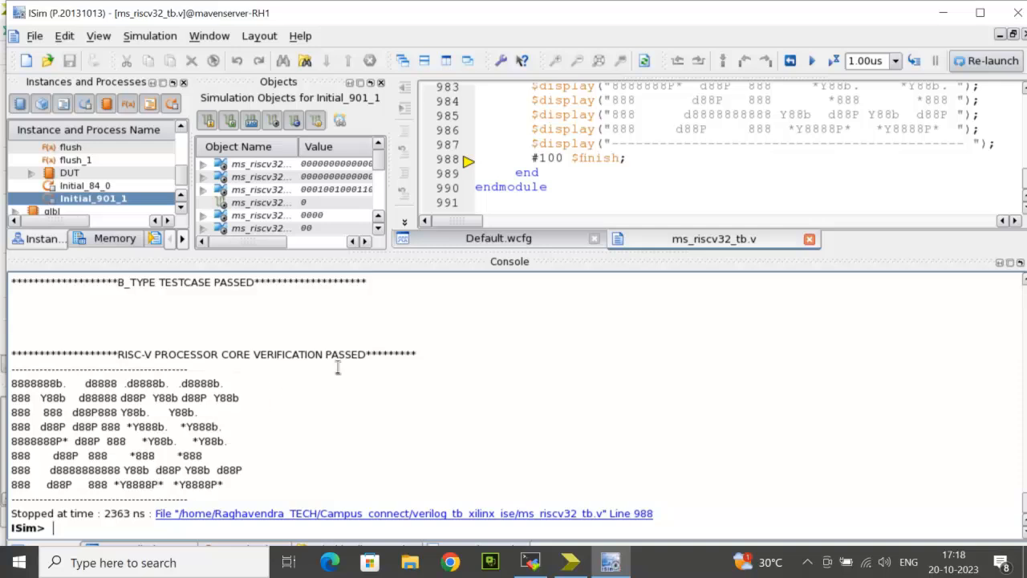
{"action": "mouse_move", "coordinate": [438, 347]}
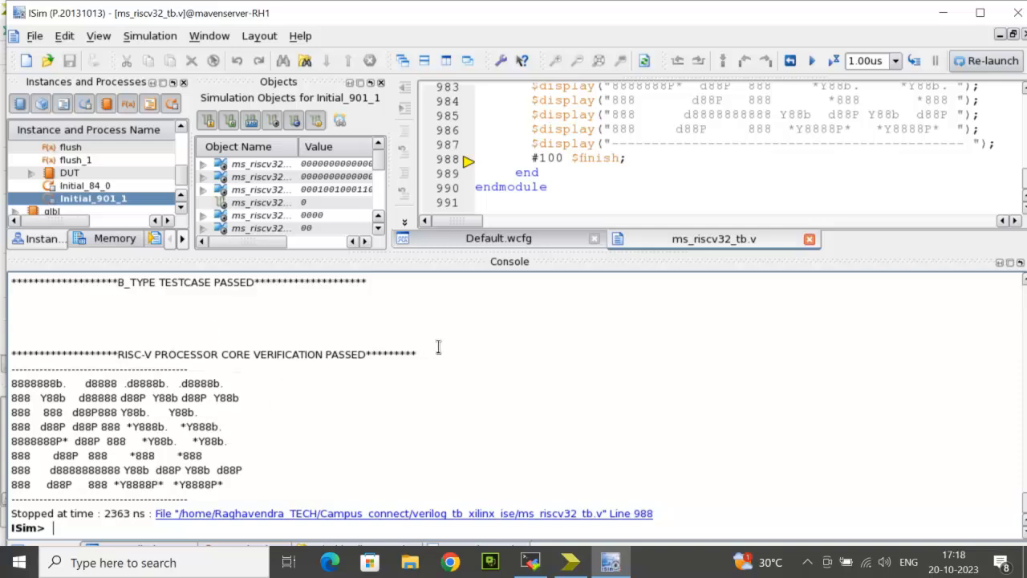
Switch to the Default.wcfg waveform and float it into its own window
{"action": "left_click", "coordinate": [497, 238]}
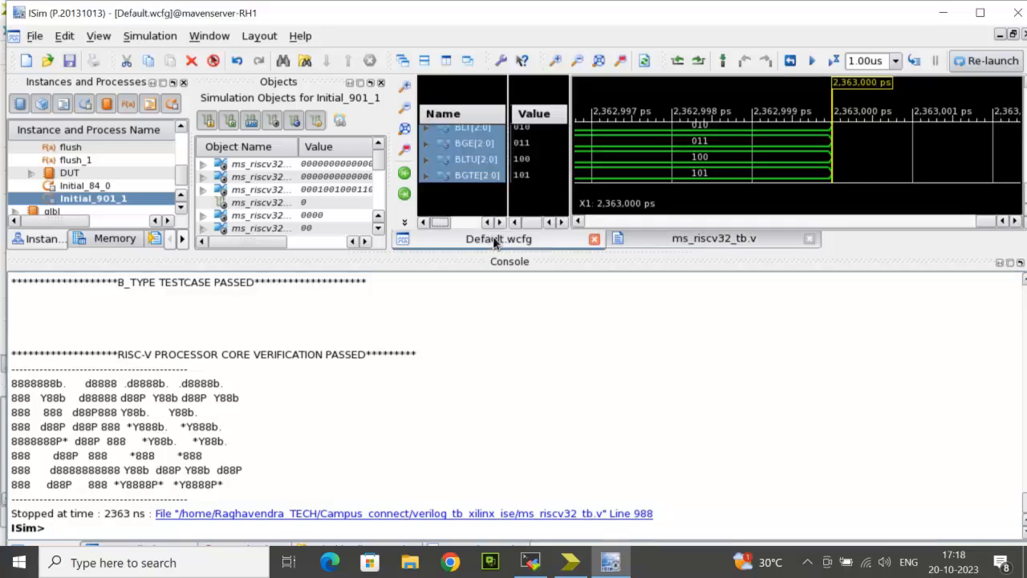
{"action": "right_click", "coordinate": [497, 237]}
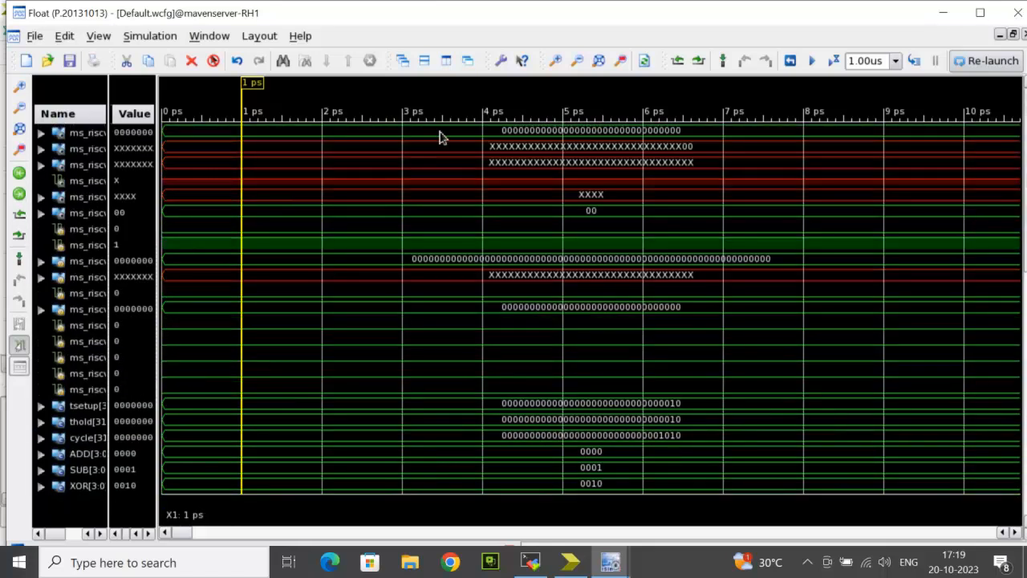
Zoom the waveform out repeatedly to show the signals up to about 500 ns
{"action": "left_click", "coordinate": [576, 61]}
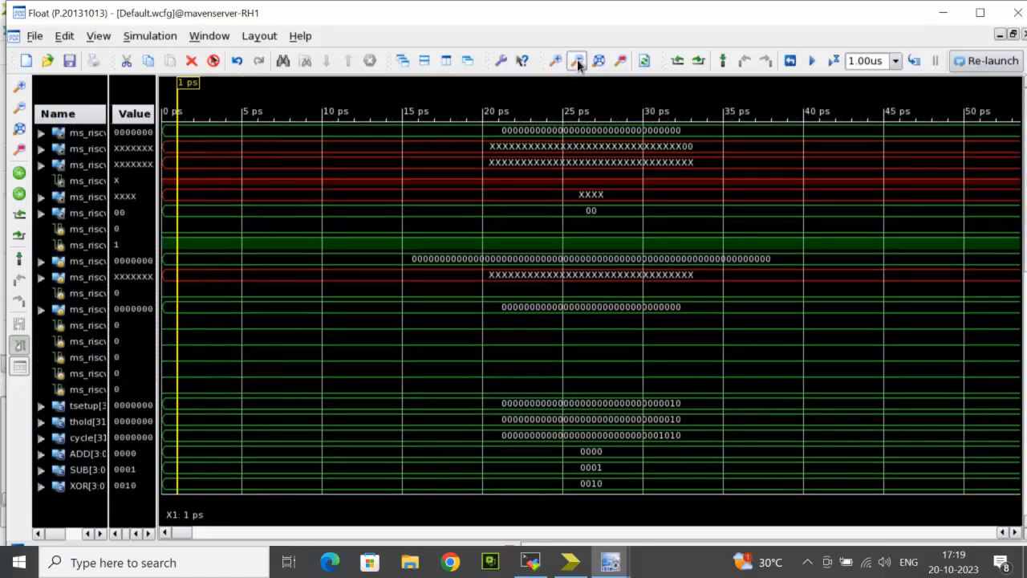
{"action": "left_click", "coordinate": [576, 61]}
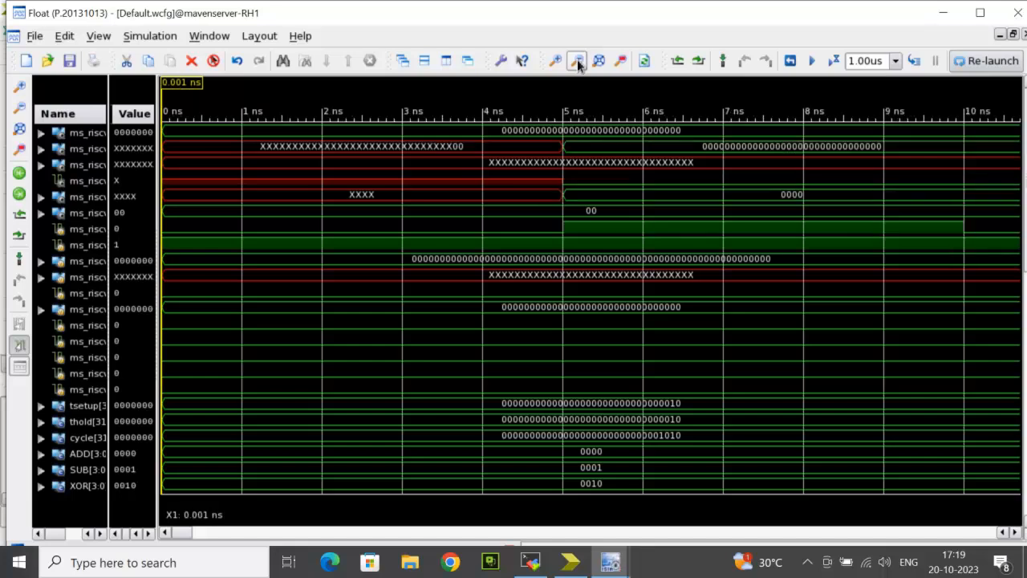
{"action": "left_click", "coordinate": [596, 61]}
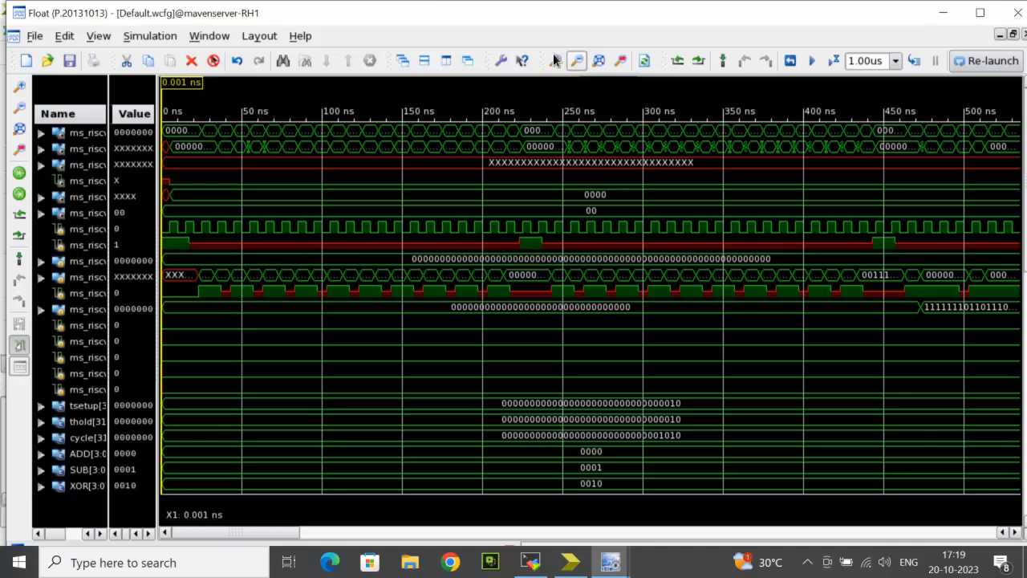
{"action": "left_click", "coordinate": [553, 61]}
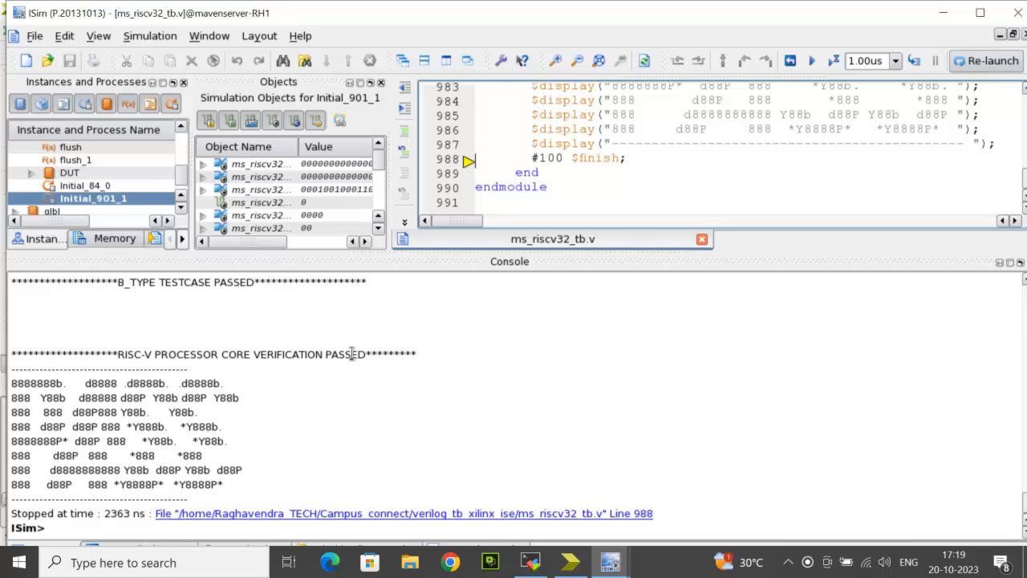
{"action": "mouse_move", "coordinate": [127, 276]}
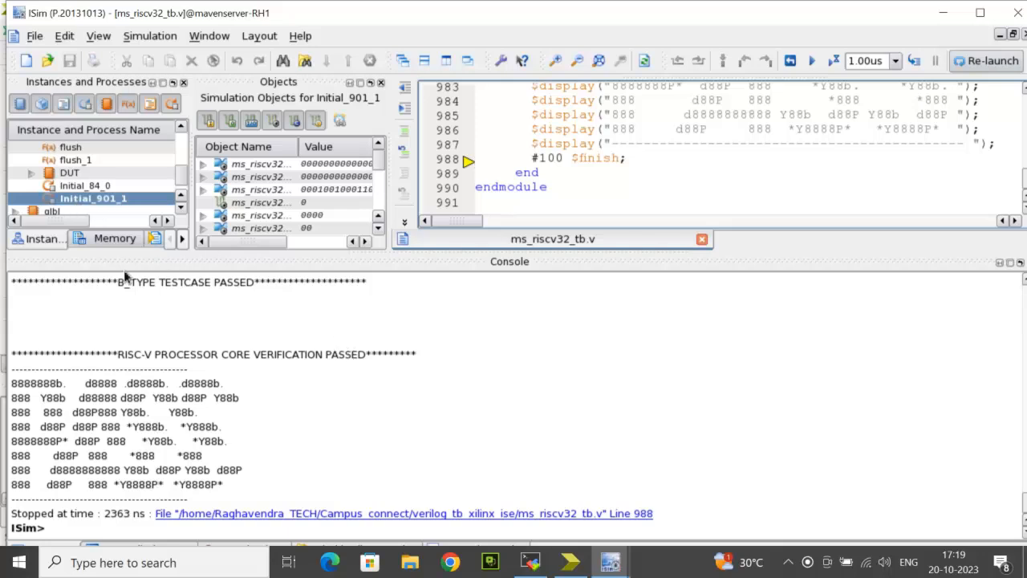
{"action": "mouse_move", "coordinate": [40, 244]}
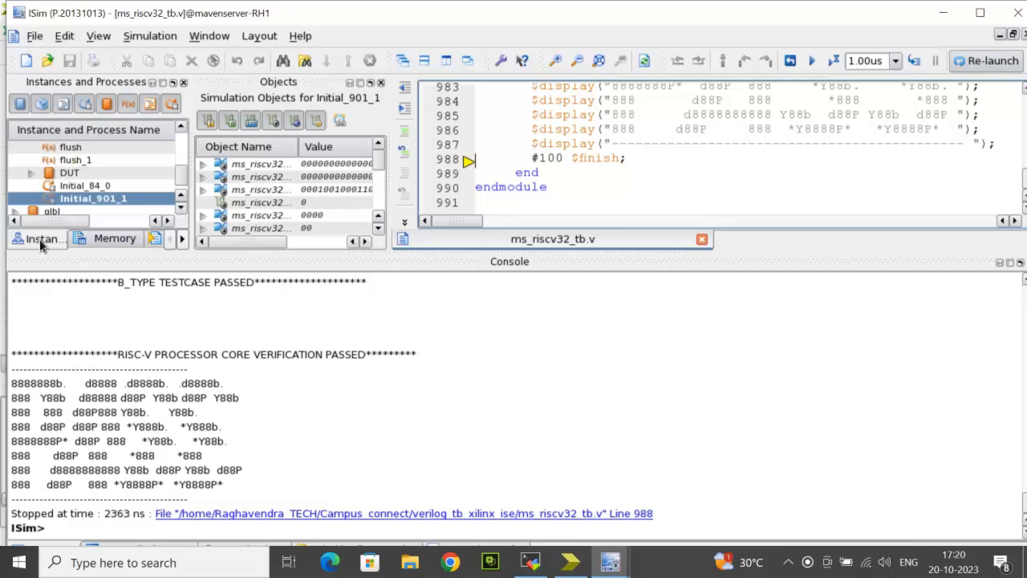
Add the PC module signals from the Instances panel and restart the simulation at time zero
{"action": "left_click", "coordinate": [70, 173]}
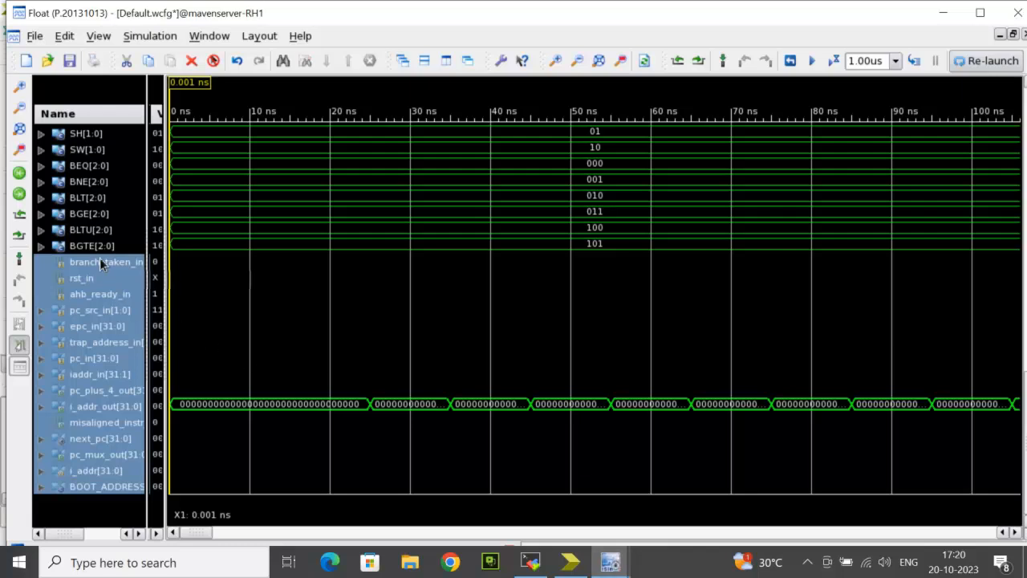
{"action": "mouse_move", "coordinate": [125, 430]}
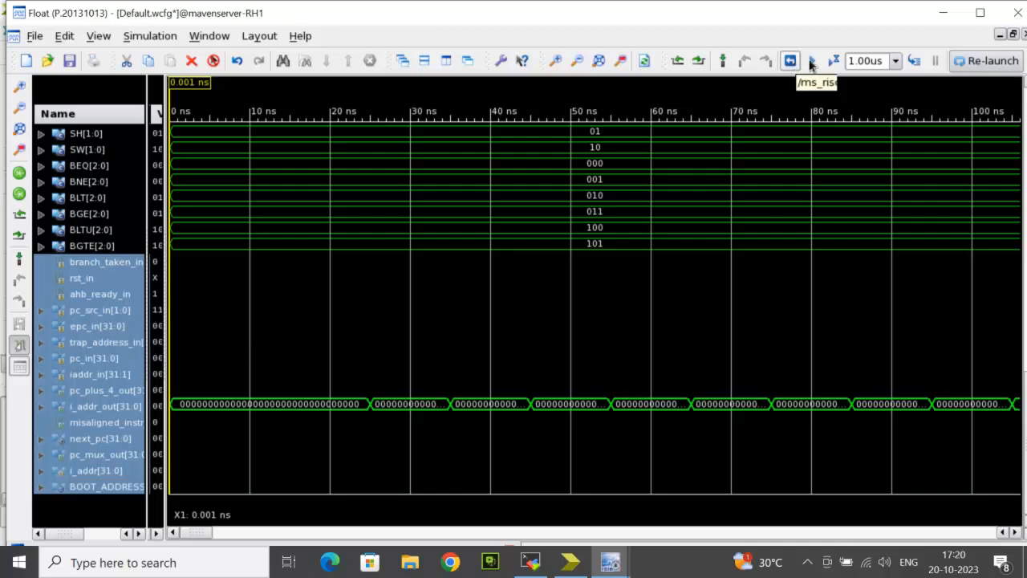
{"action": "left_click", "coordinate": [811, 61]}
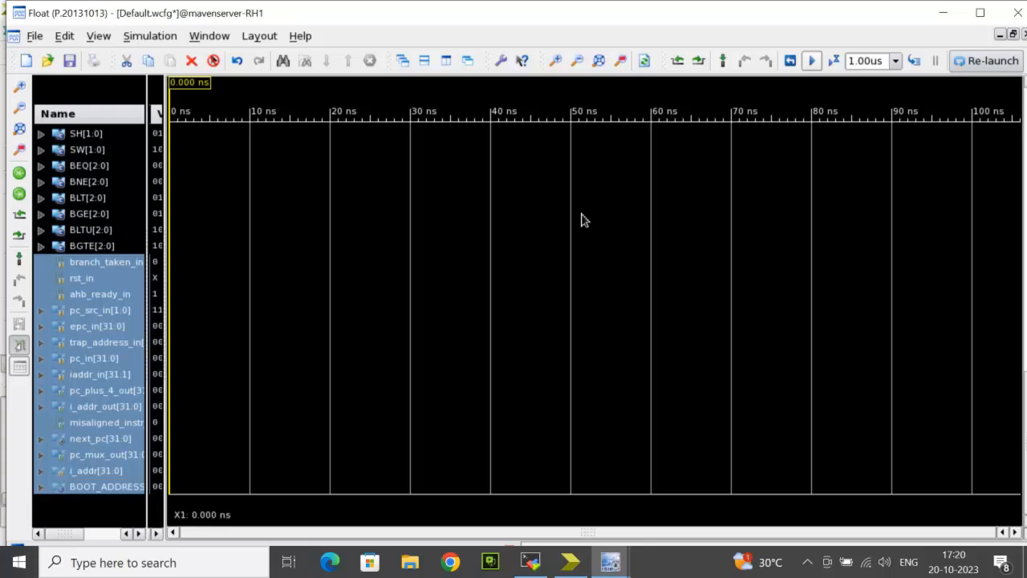
Run the simulation so the program-counter signals trace over the first 100 ns
{"action": "left_click", "coordinate": [812, 61]}
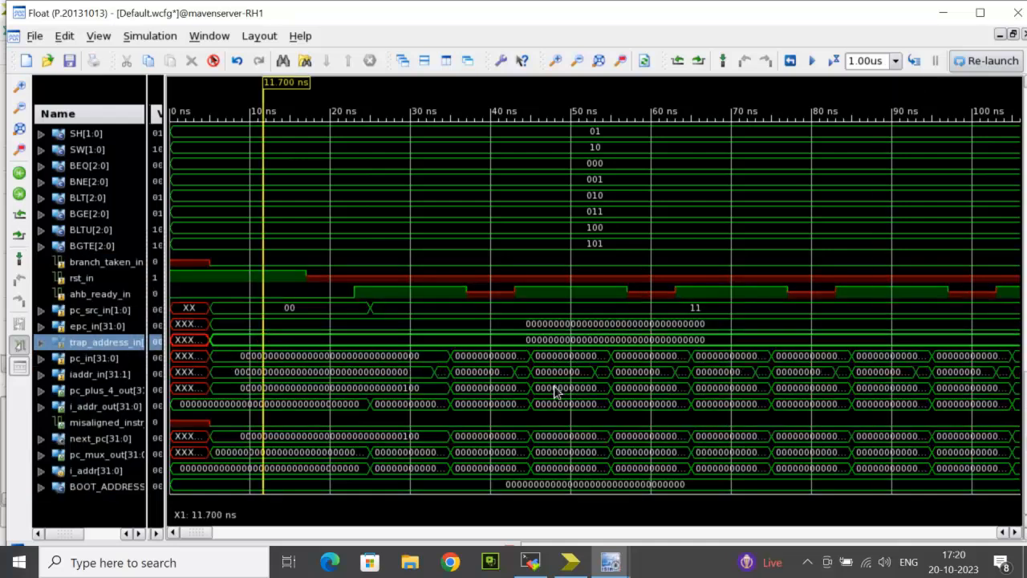
{"action": "mouse_move", "coordinate": [382, 365]}
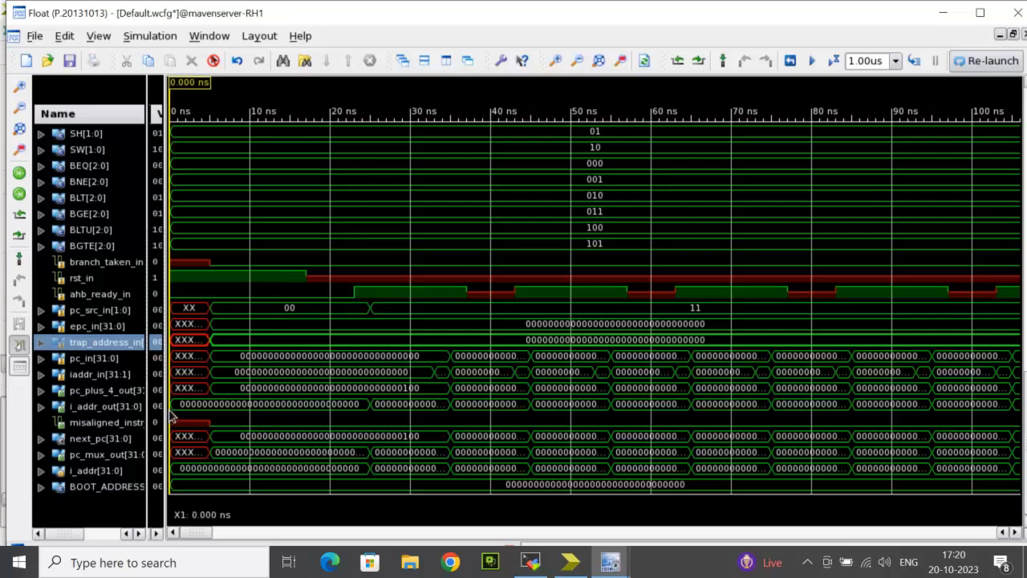
{"action": "mouse_move", "coordinate": [116, 434]}
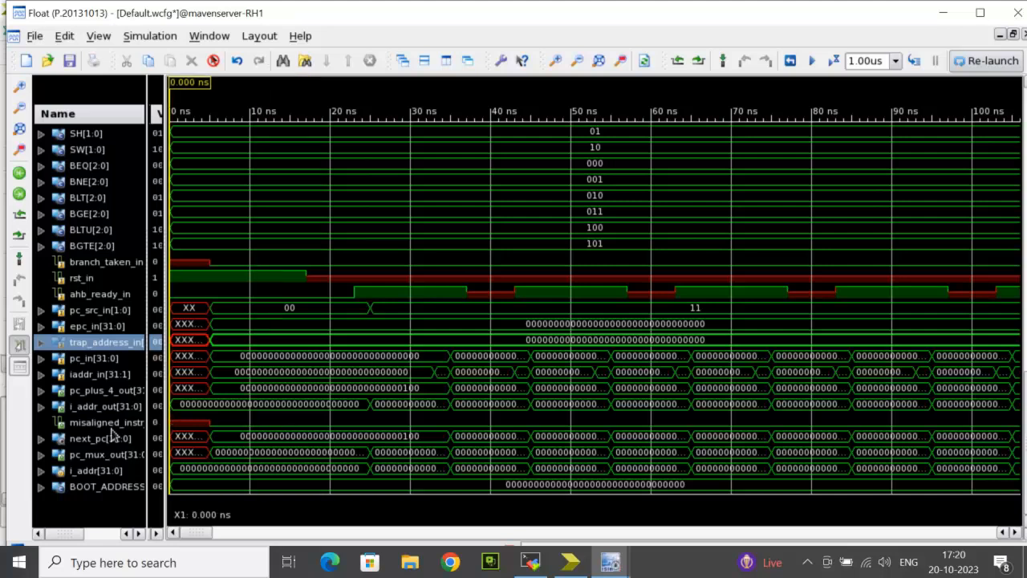
Show i_addr_out[31:0] in decimal radix, then close the ISim session
{"action": "left_click", "coordinate": [99, 406]}
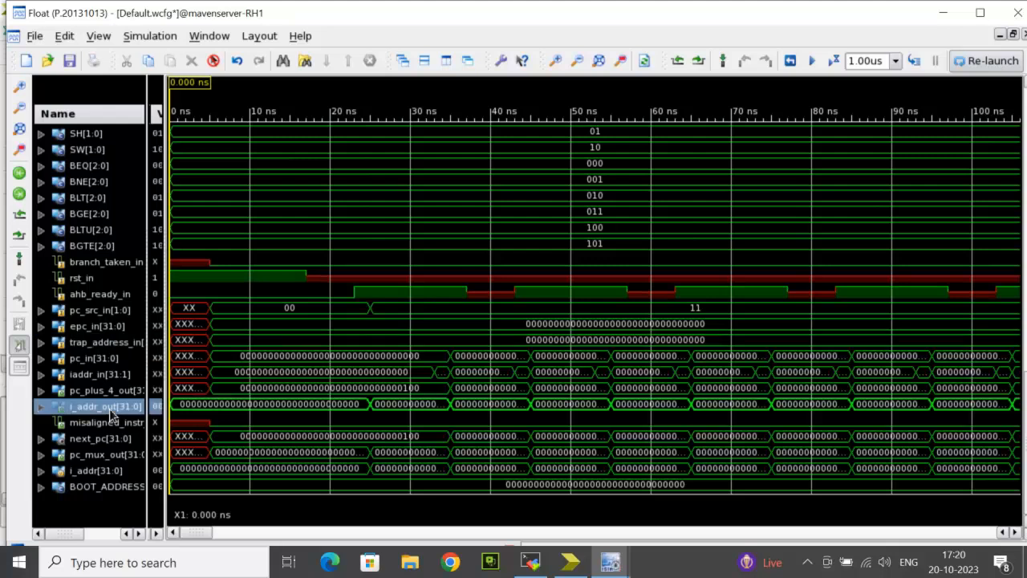
{"action": "right_click", "coordinate": [104, 406]}
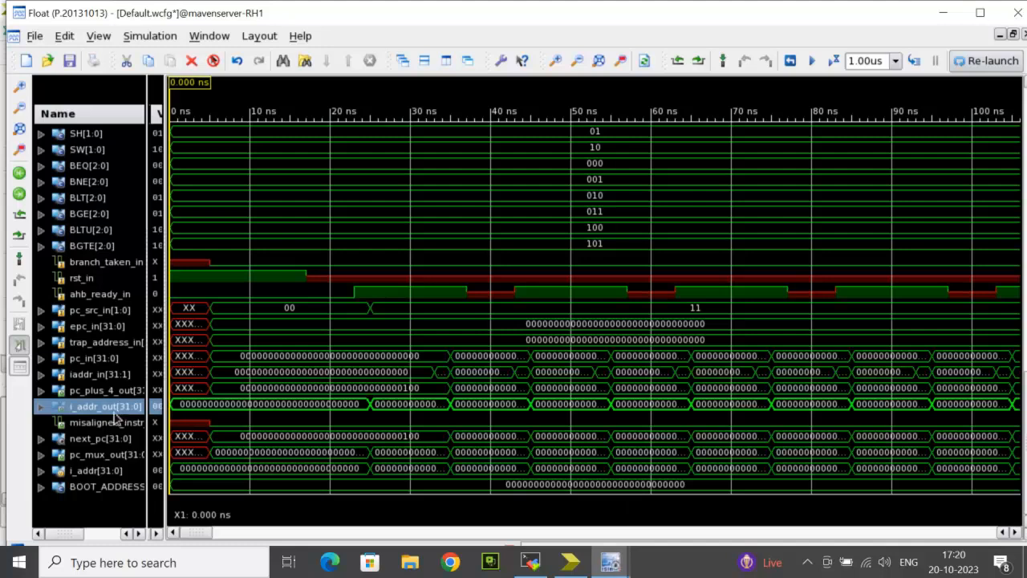
{"action": "right_click", "coordinate": [104, 405]}
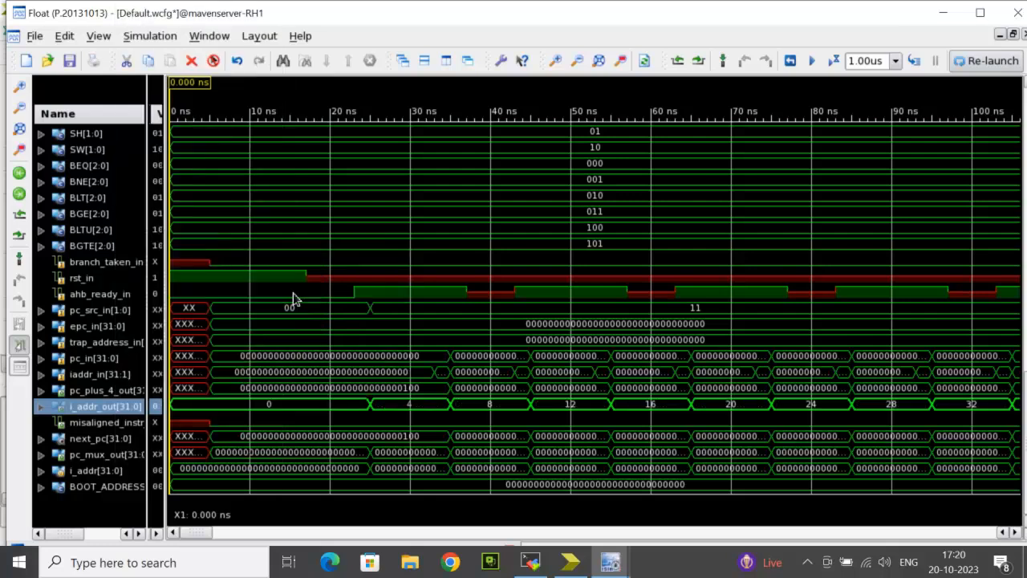
{"action": "mouse_move", "coordinate": [389, 417]}
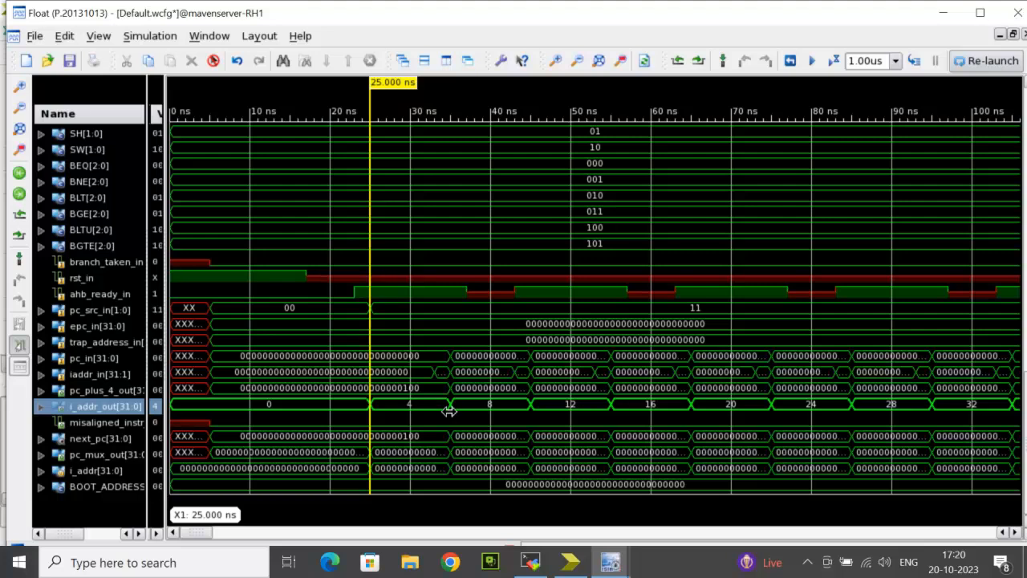
{"action": "mouse_move", "coordinate": [485, 411]}
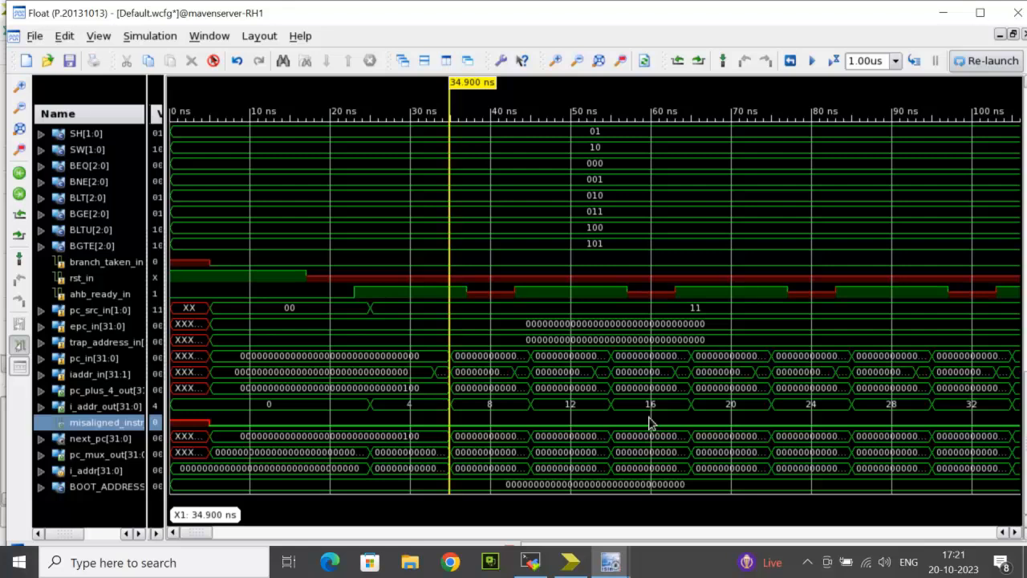
{"action": "mouse_move", "coordinate": [634, 437]}
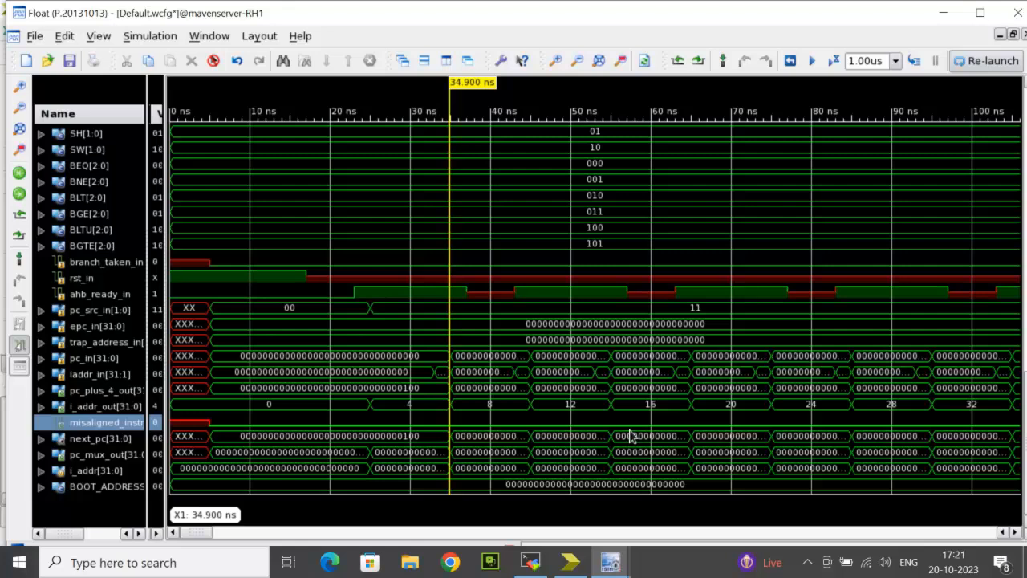
{"action": "mouse_move", "coordinate": [625, 432]}
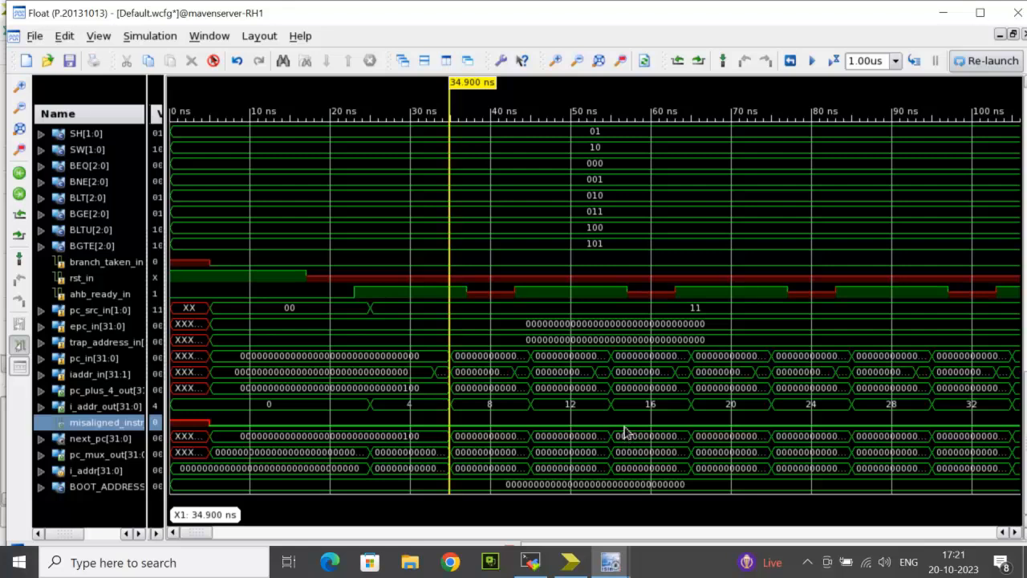
{"action": "left_click", "coordinate": [609, 561]}
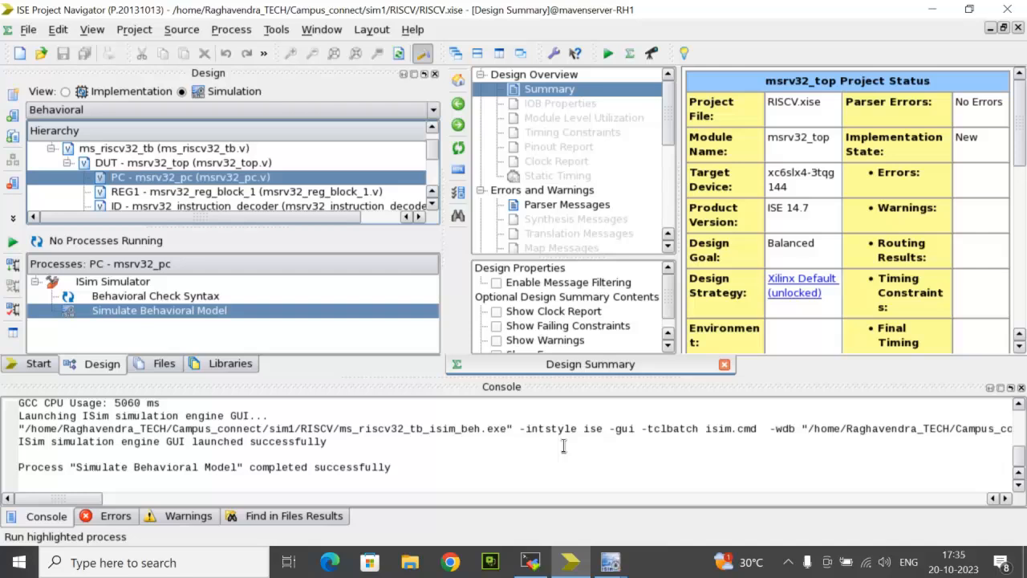
{"action": "mouse_move", "coordinate": [573, 462]}
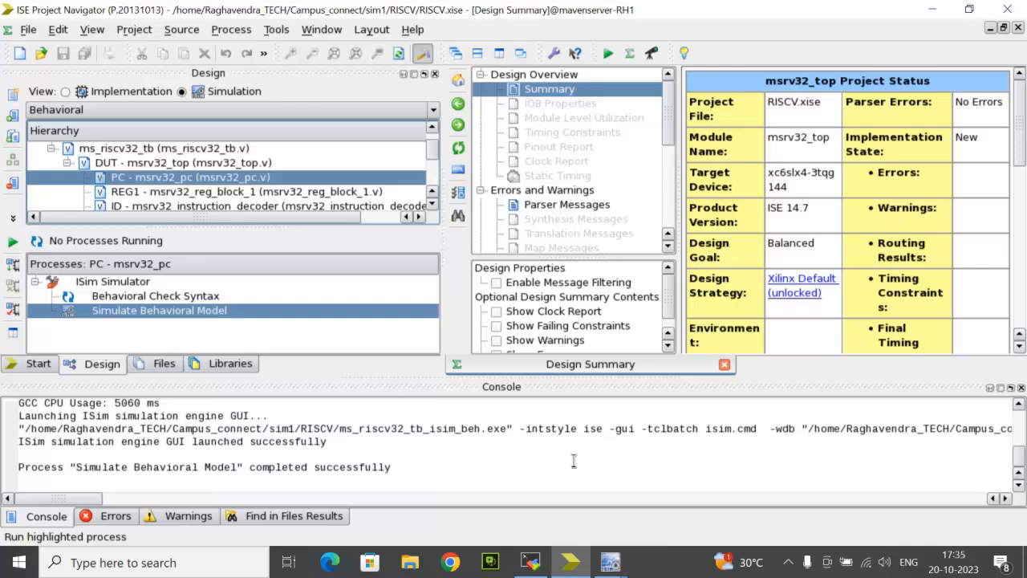
{"action": "mouse_move", "coordinate": [13, 89]}
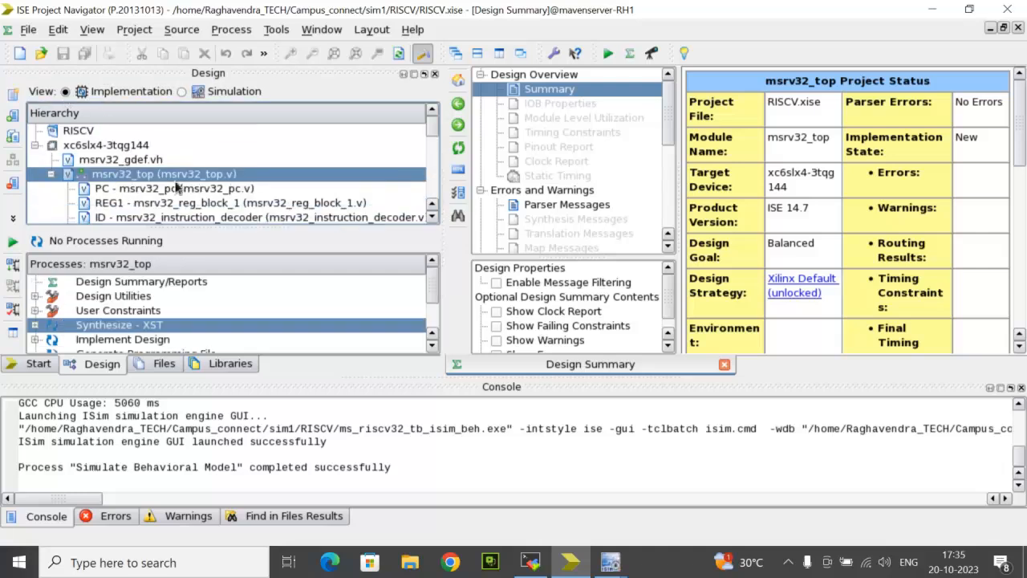
{"action": "mouse_move", "coordinate": [122, 186]}
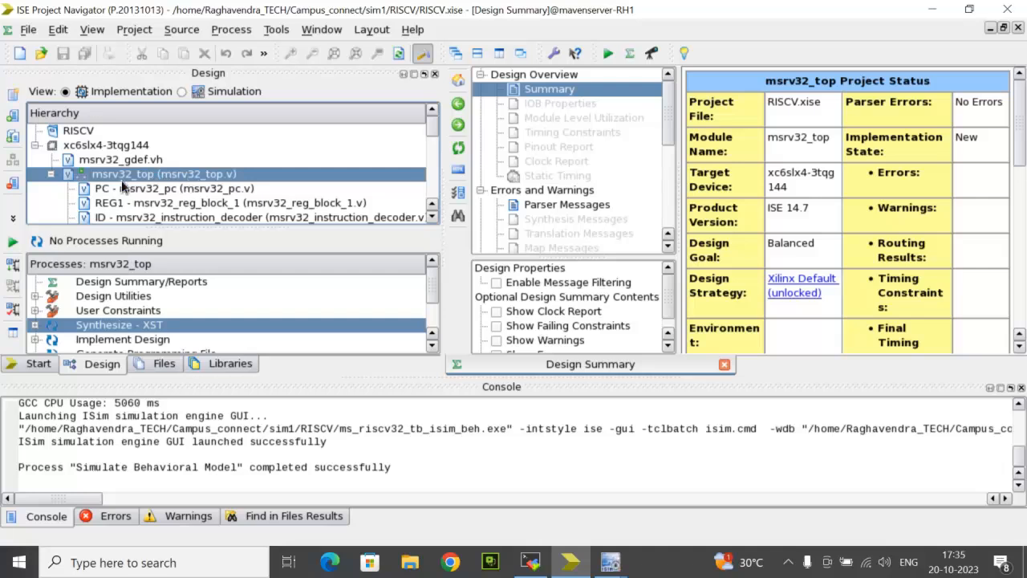
Bring up the actions for msrv32_top and its Synthesize - XST process in Implementation view
{"action": "right_click", "coordinate": [161, 173]}
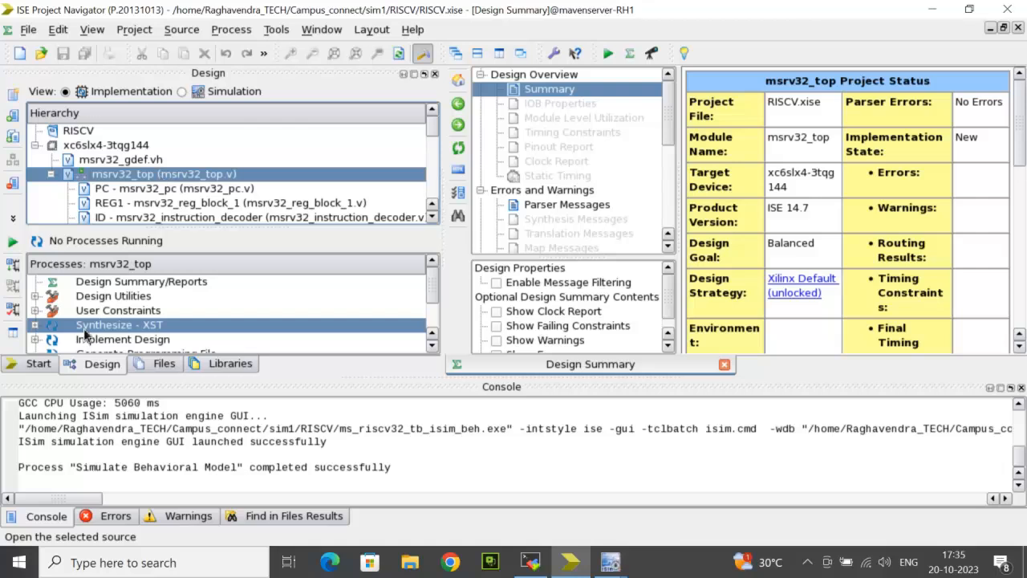
{"action": "mouse_move", "coordinate": [122, 327]}
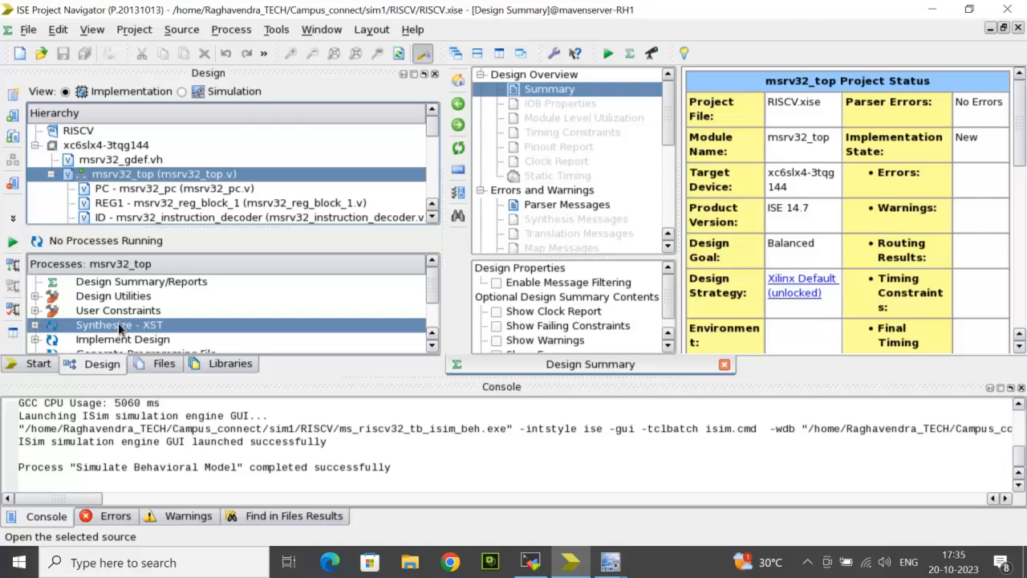
{"action": "right_click", "coordinate": [118, 324]}
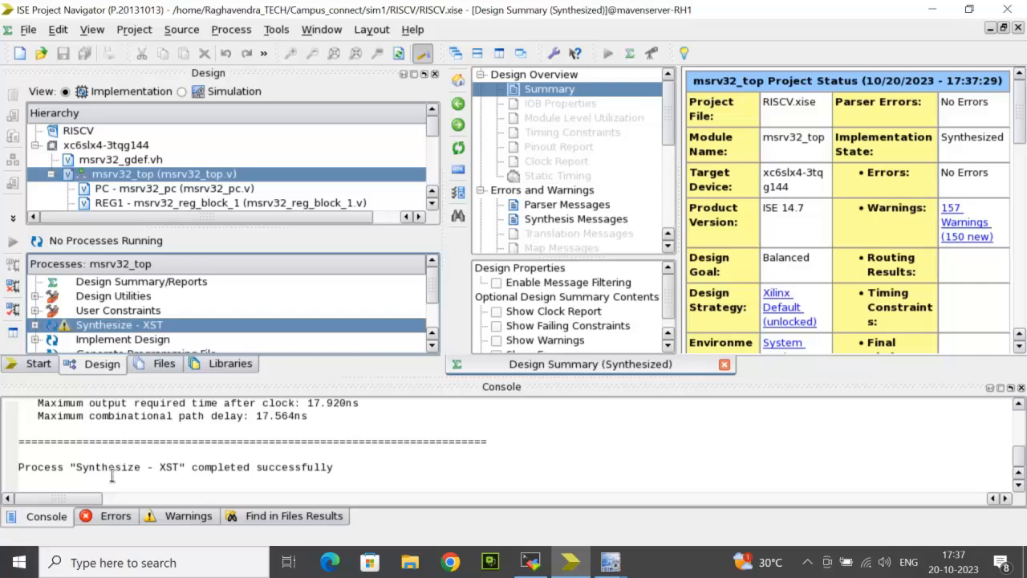
{"action": "mouse_move", "coordinate": [279, 471]}
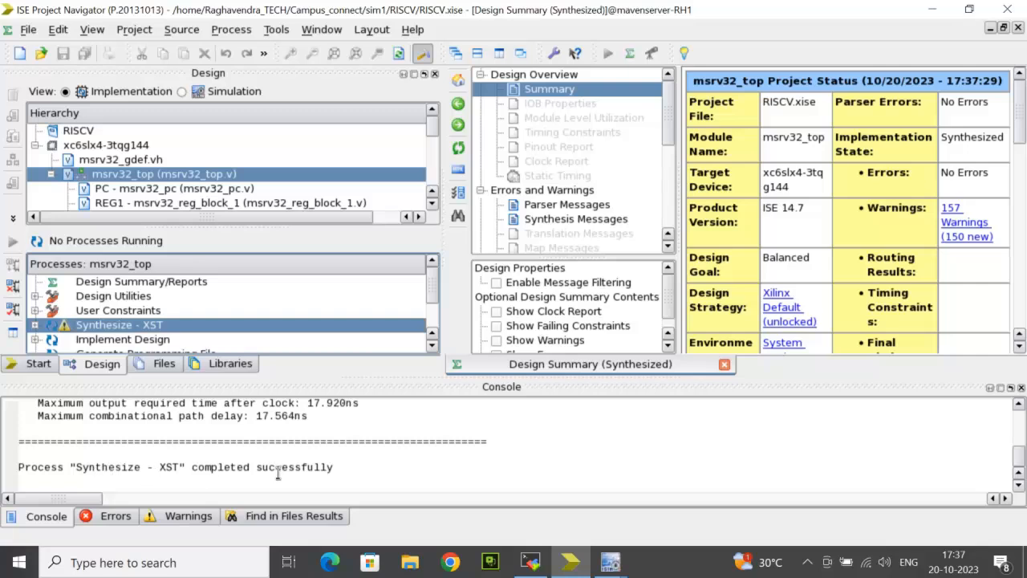
{"action": "mouse_move", "coordinate": [35, 327]}
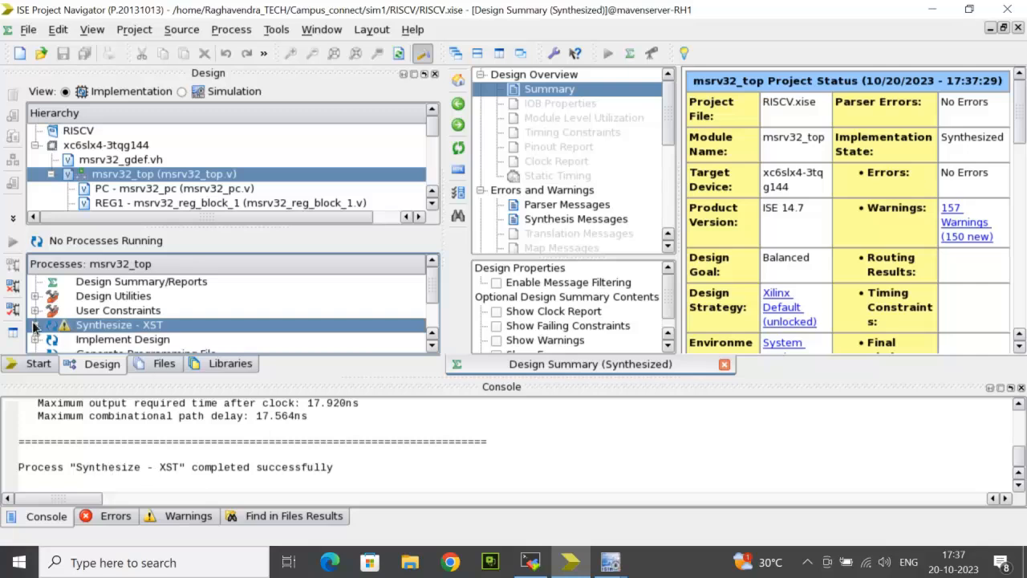
Expand the completed Synthesize - XST node to list its post-synthesis sub-tasks
{"action": "left_click", "coordinate": [36, 325]}
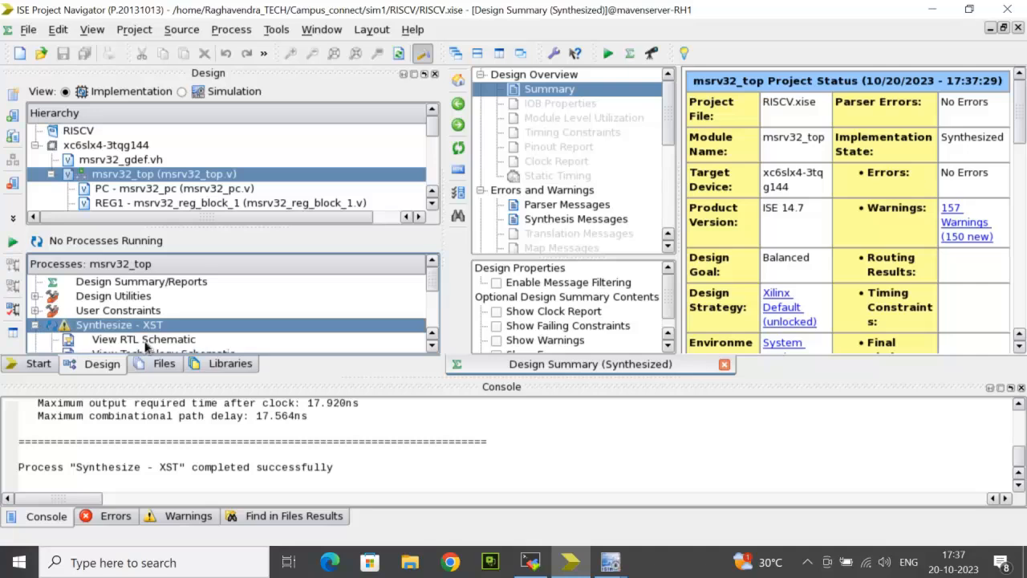
Launch View RTL Schematic starting with a schematic of the top-level block
{"action": "double_click", "coordinate": [143, 339]}
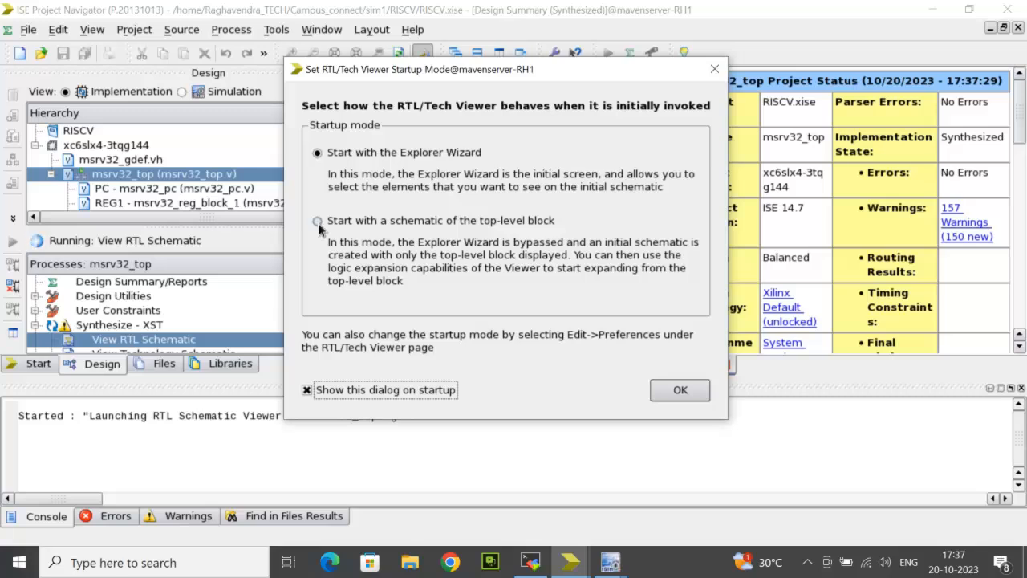
{"action": "left_click", "coordinate": [318, 220]}
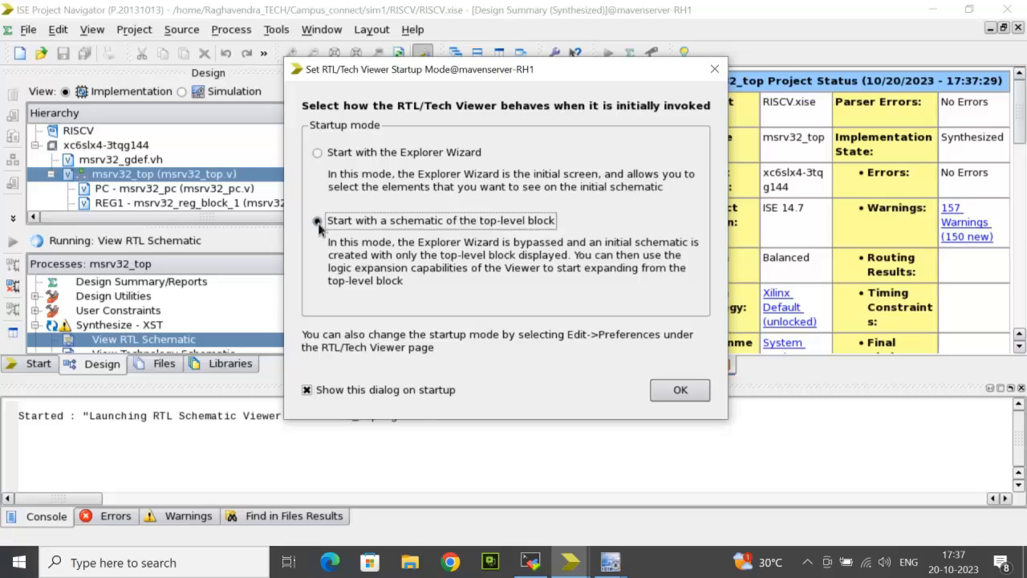
{"action": "left_click", "coordinate": [681, 390]}
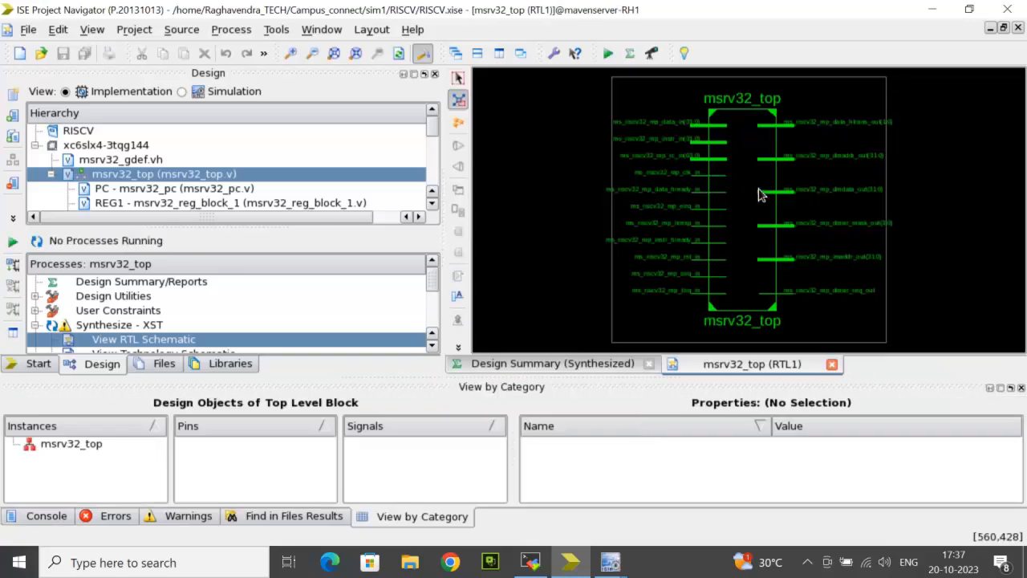
{"action": "mouse_move", "coordinate": [741, 159]}
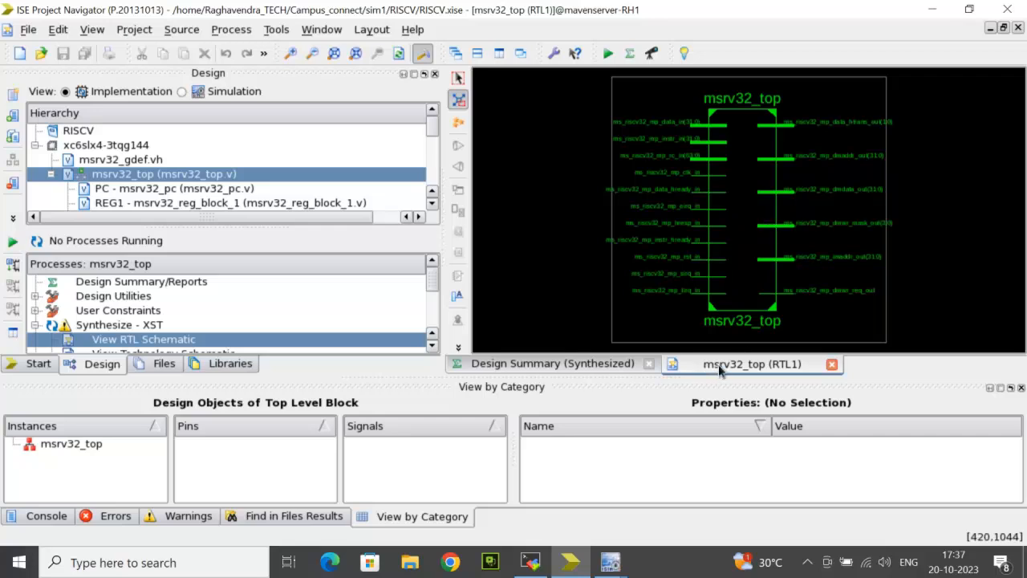
Bring the msrv32_top (RTL1) schematic up in the separate ISE Schematic Viewer
{"action": "left_click", "coordinate": [552, 362]}
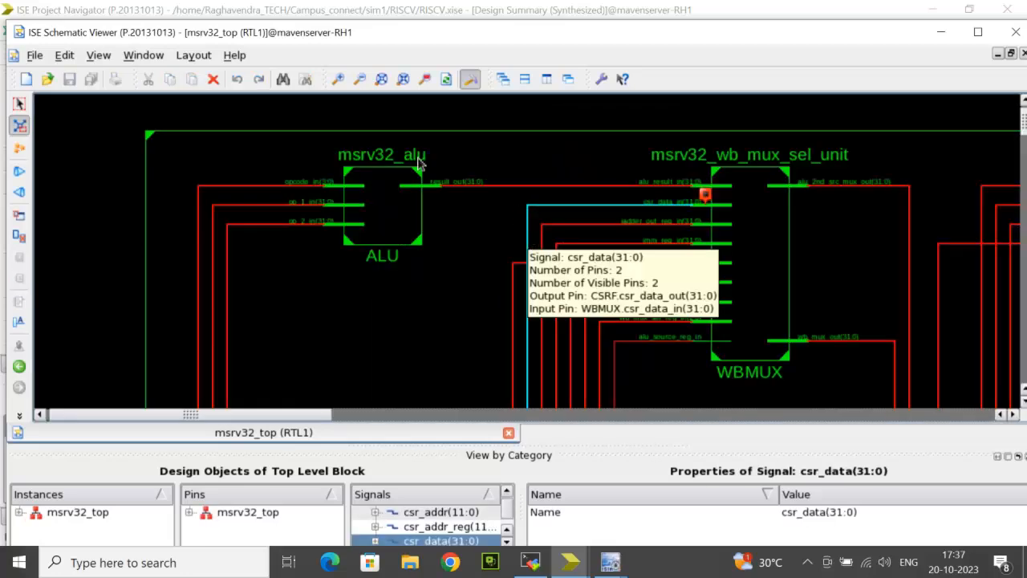
Zoom out to view all top-level blocks and select the ALU instance
{"action": "left_click", "coordinate": [359, 78]}
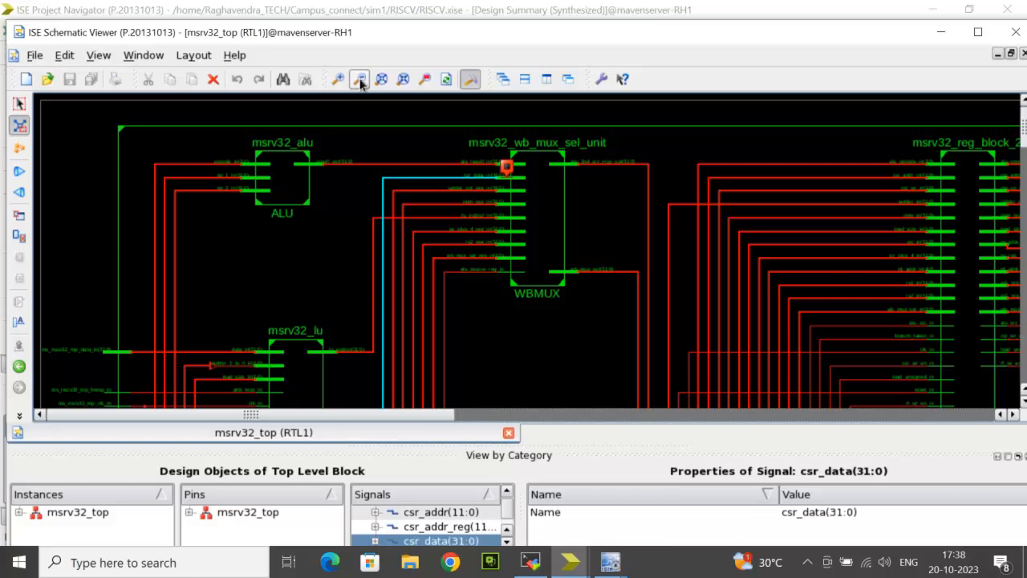
{"action": "left_click", "coordinate": [359, 78]}
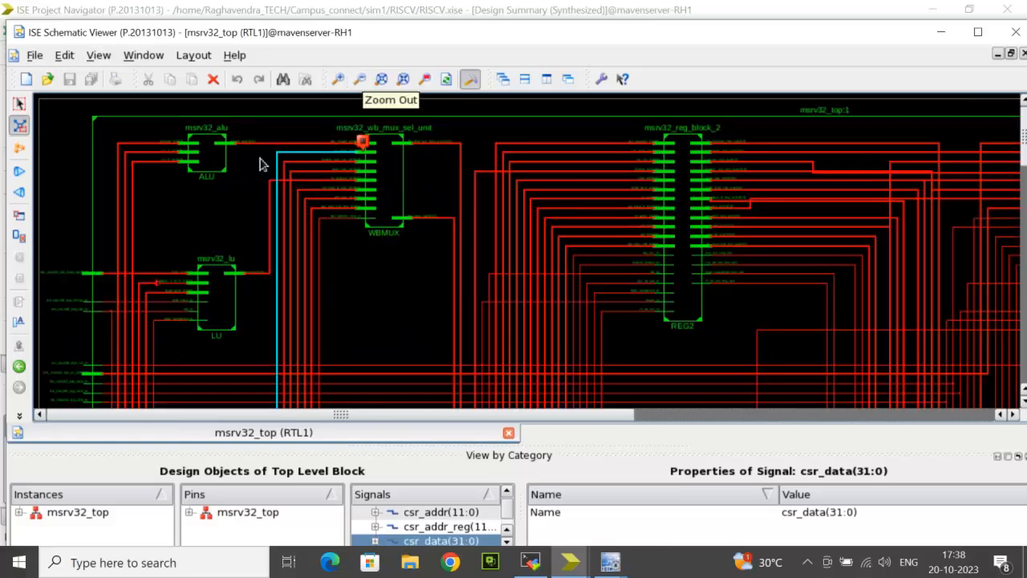
{"action": "mouse_move", "coordinate": [369, 180]}
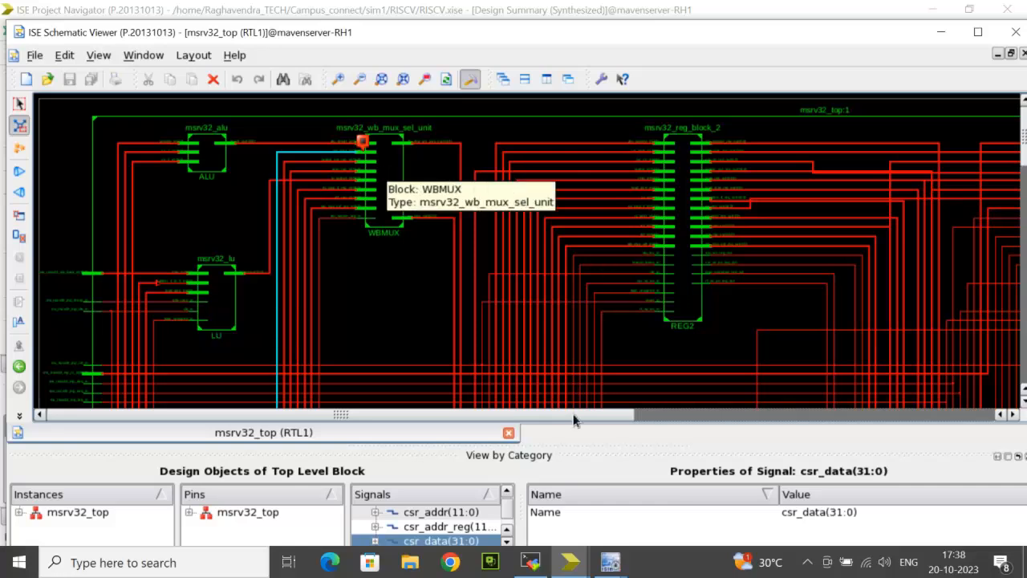
{"action": "mouse_move", "coordinate": [416, 379]}
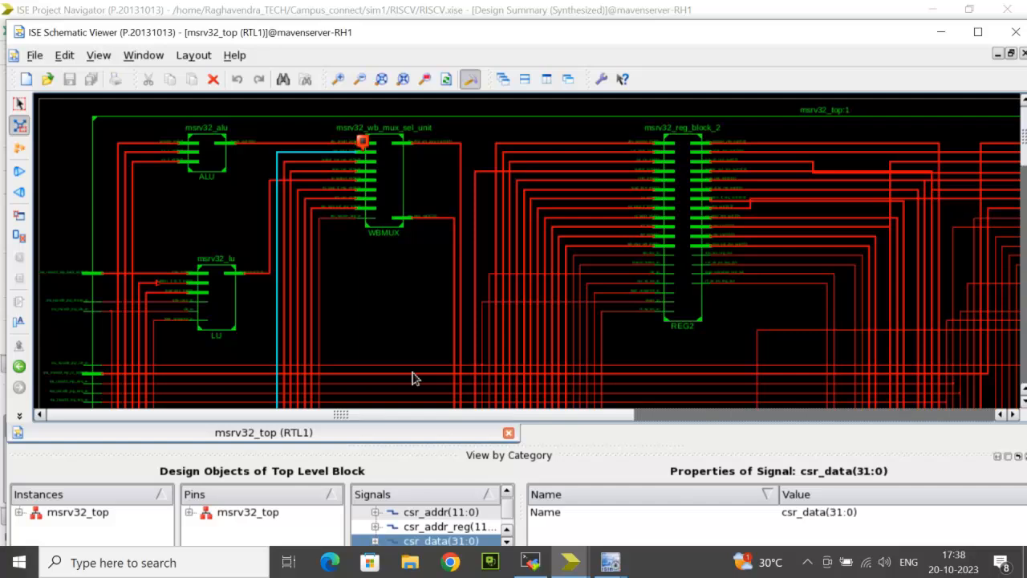
{"action": "mouse_move", "coordinate": [215, 183]}
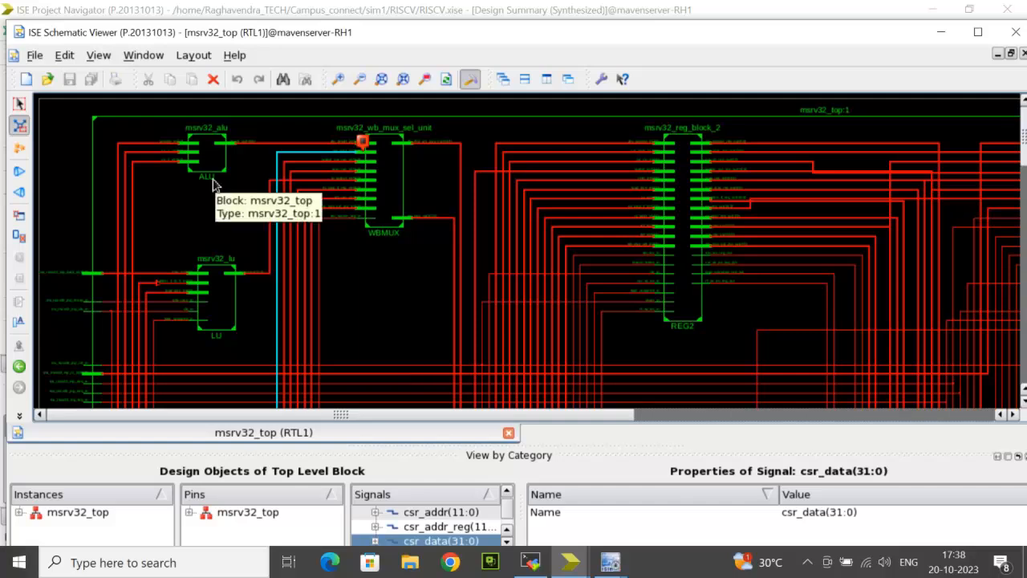
{"action": "left_click", "coordinate": [205, 152]}
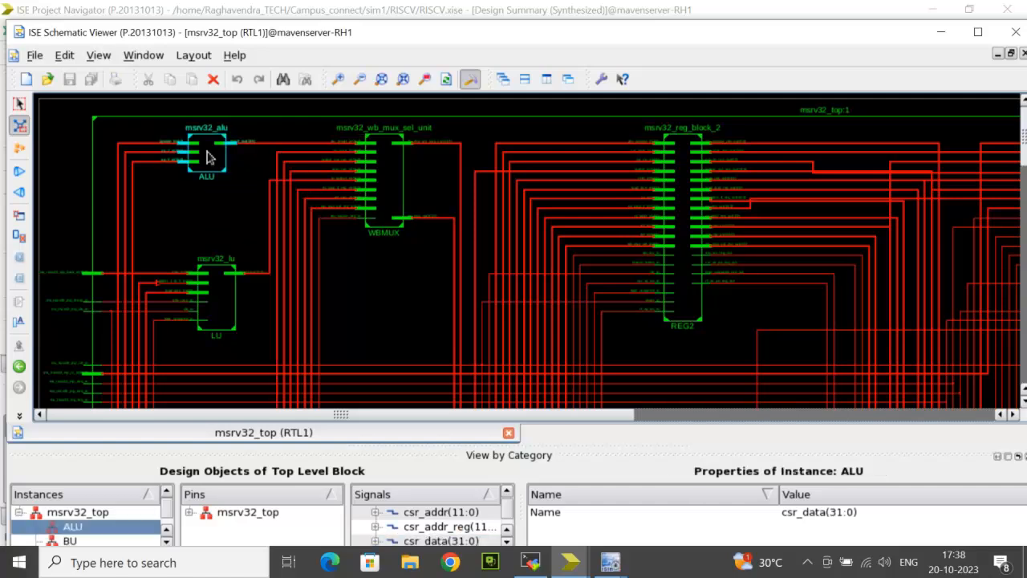
Descend into the ALU block to reveal its adder, subtractor, XOR and shift logic
{"action": "double_click", "coordinate": [206, 152]}
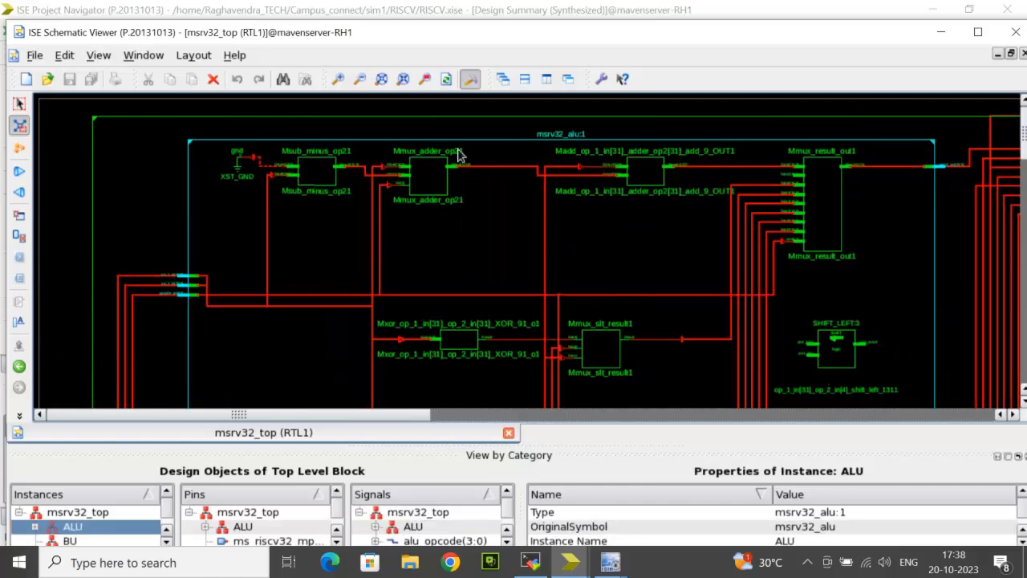
{"action": "mouse_move", "coordinate": [655, 276]}
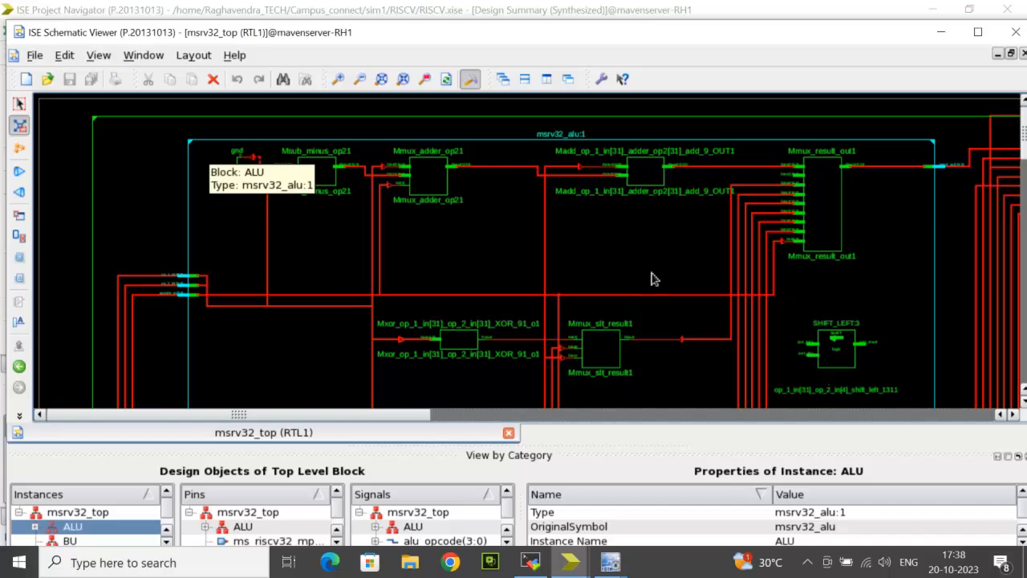
{"action": "mouse_move", "coordinate": [618, 263]}
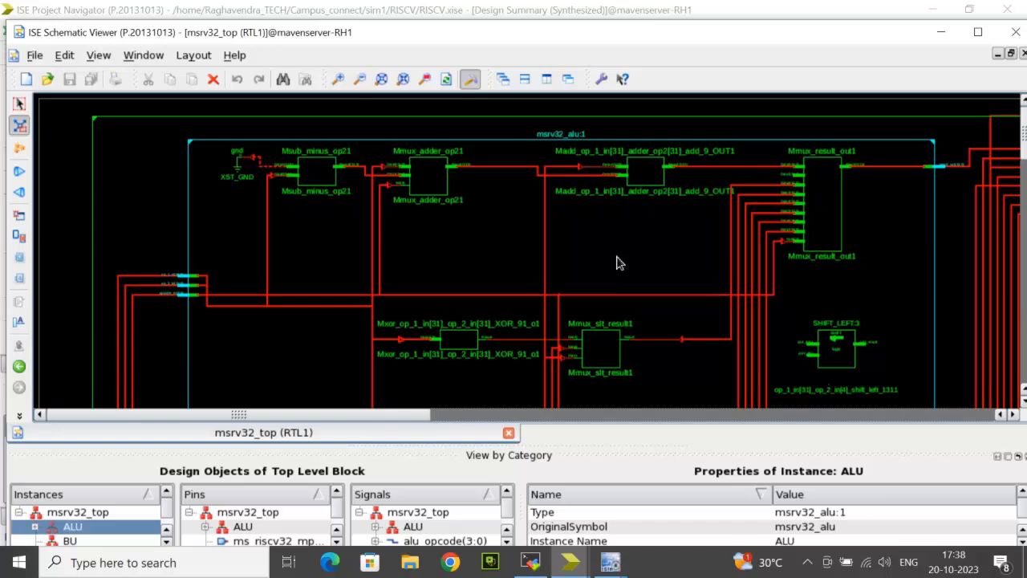
{"action": "mouse_move", "coordinate": [619, 263]}
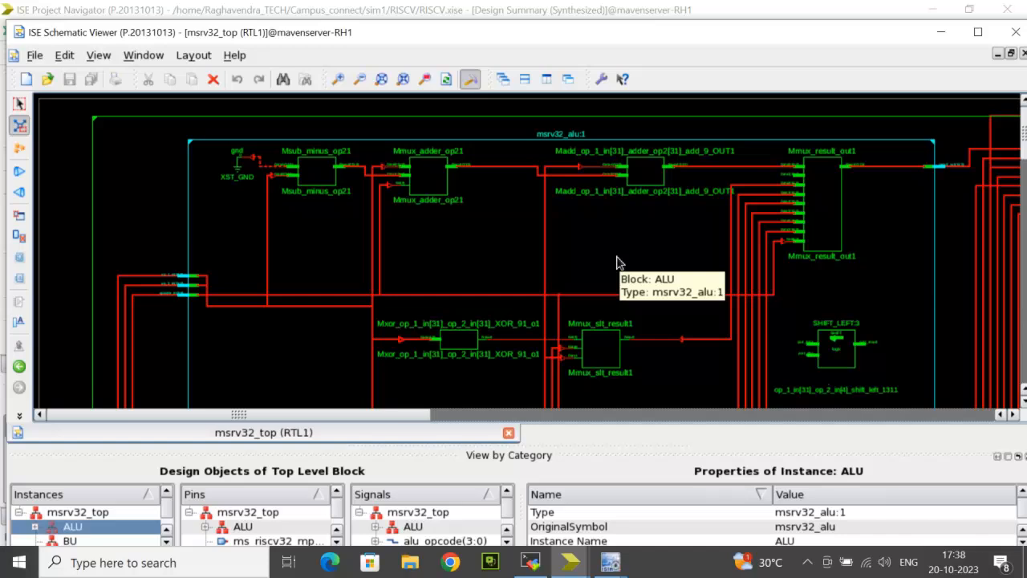